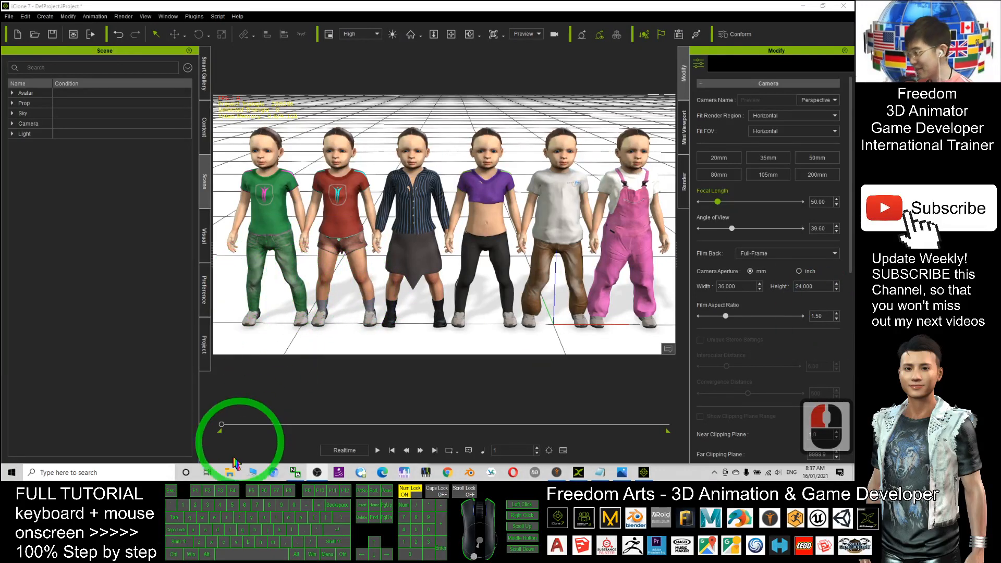
Close all open File Explorer windows from the taskbar icon.
{"action": "right_click", "coordinate": [229, 472]}
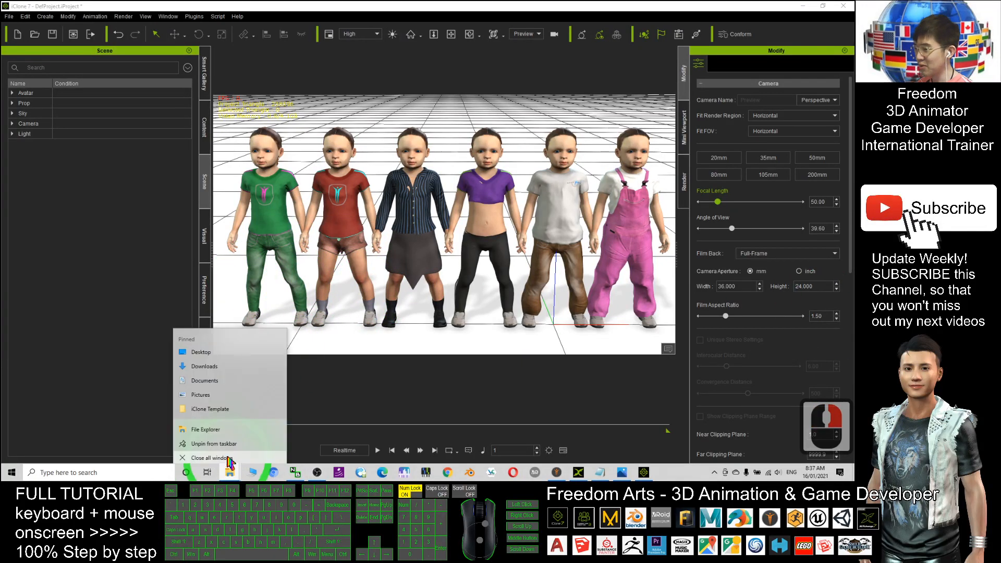
{"action": "left_click", "coordinate": [596, 295]}
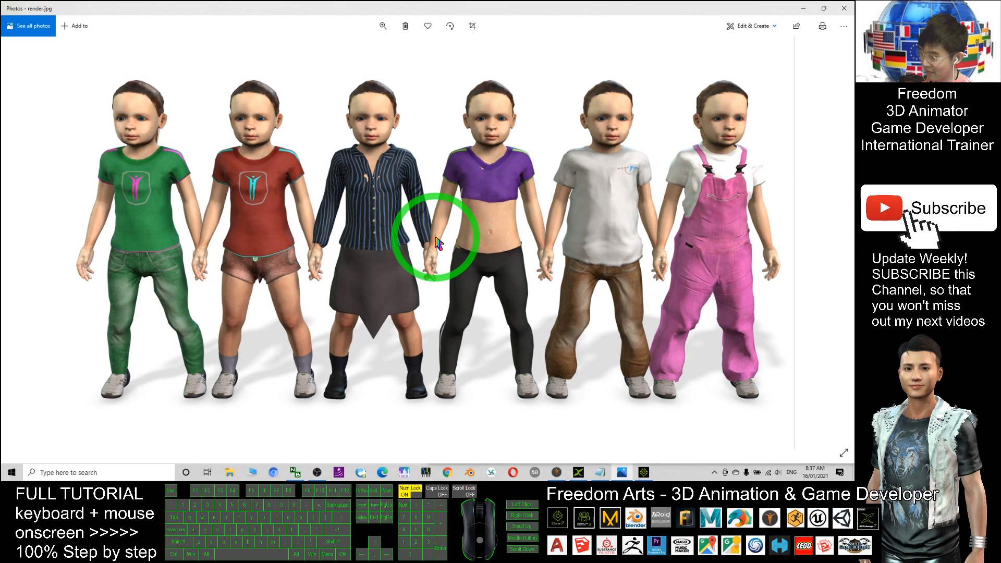
{"action": "mouse_move", "coordinate": [382, 294]}
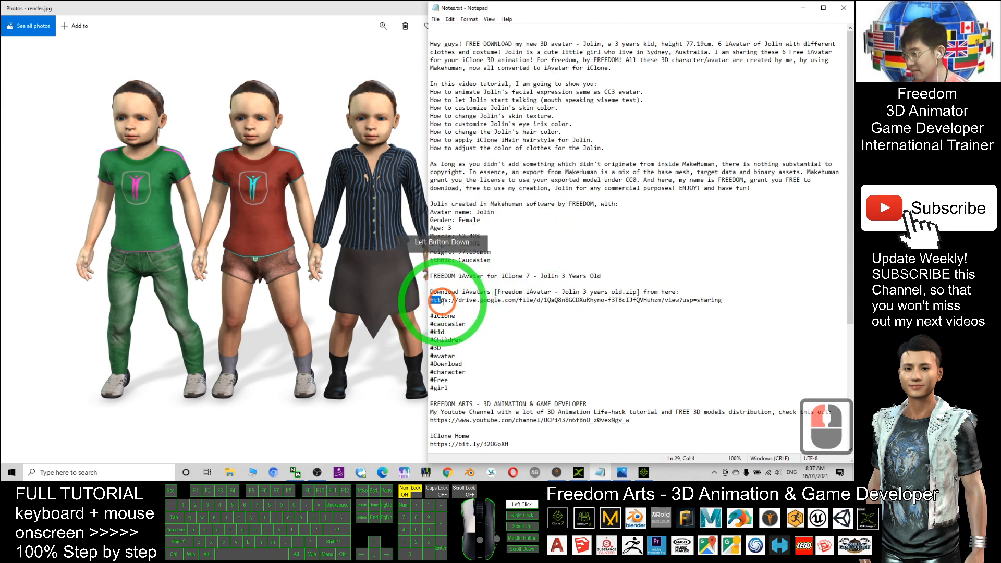
{"action": "double_click", "coordinate": [460, 300]}
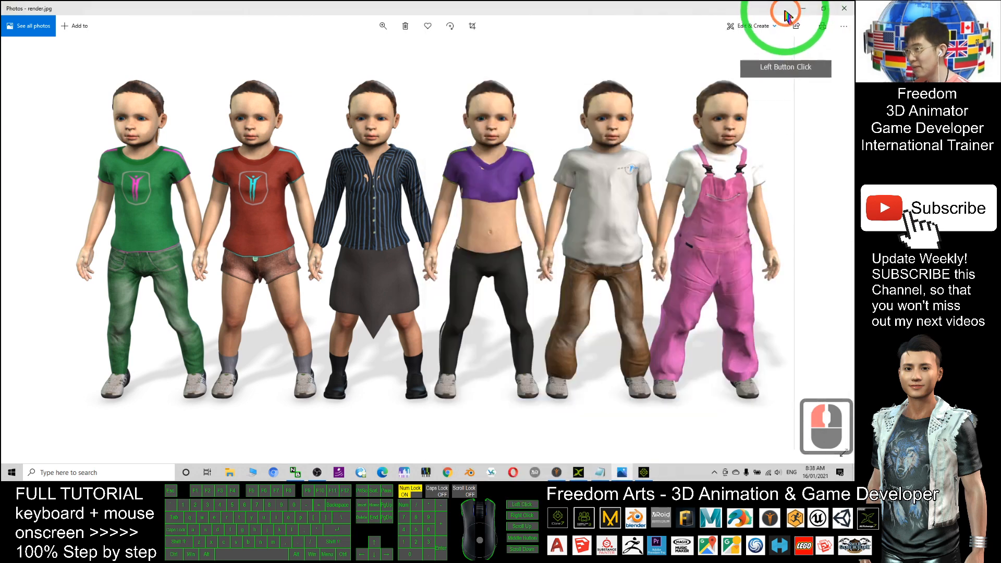
Close Photos and extract the Jolin iAvatar zip on the desktop.
{"action": "left_click", "coordinate": [843, 7]}
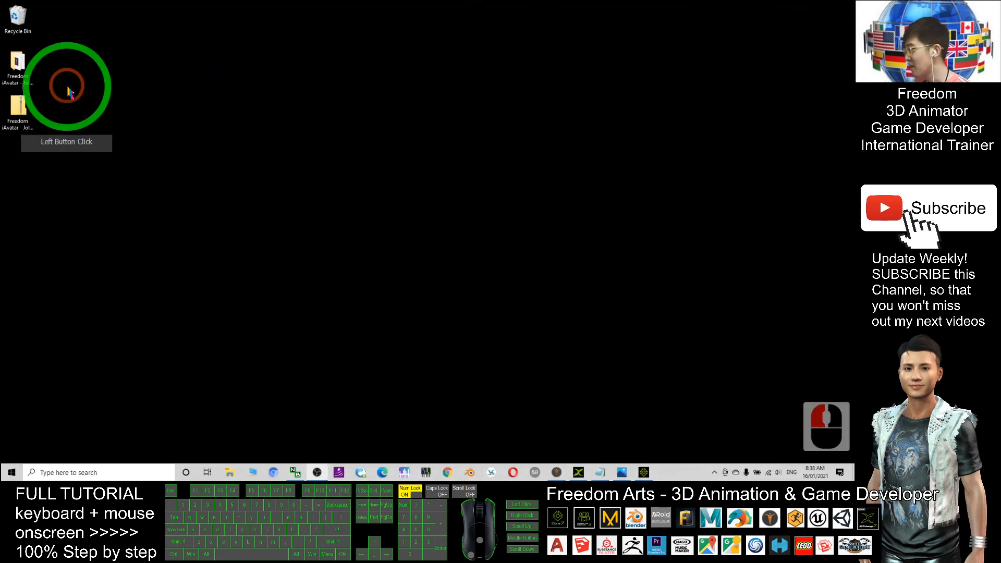
{"action": "double_click", "coordinate": [17, 115]}
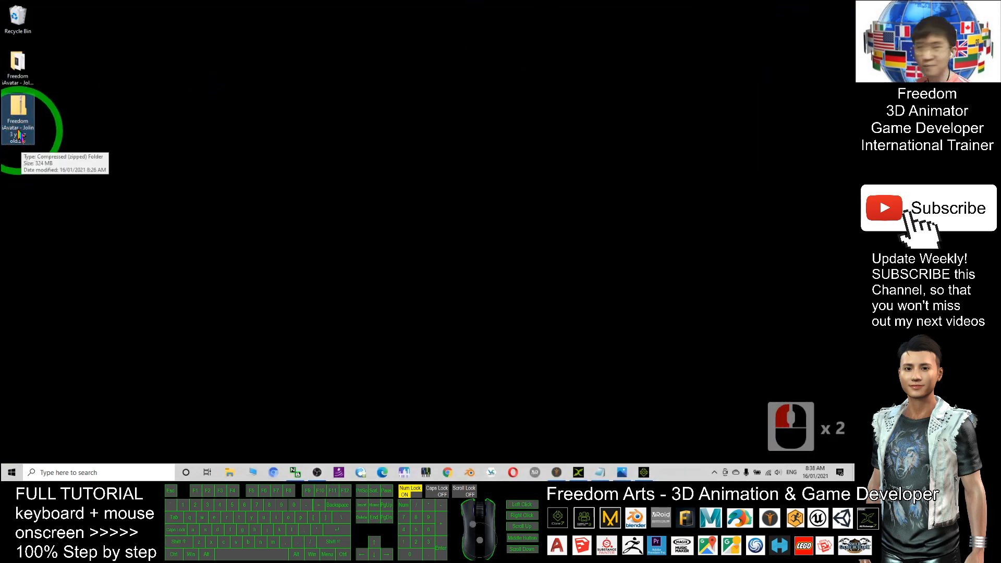
{"action": "right_click", "coordinate": [18, 118]}
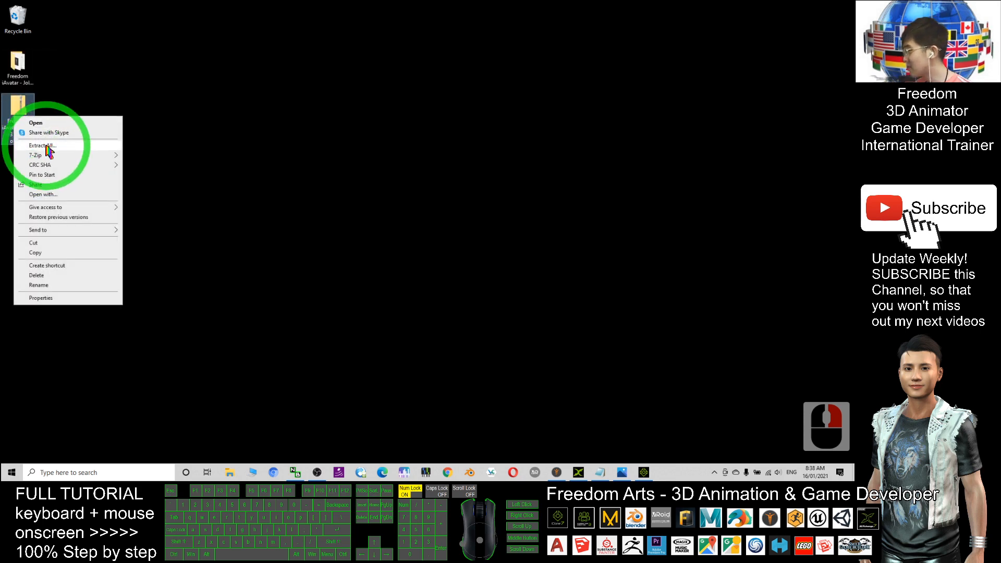
{"action": "left_click", "coordinate": [42, 144]}
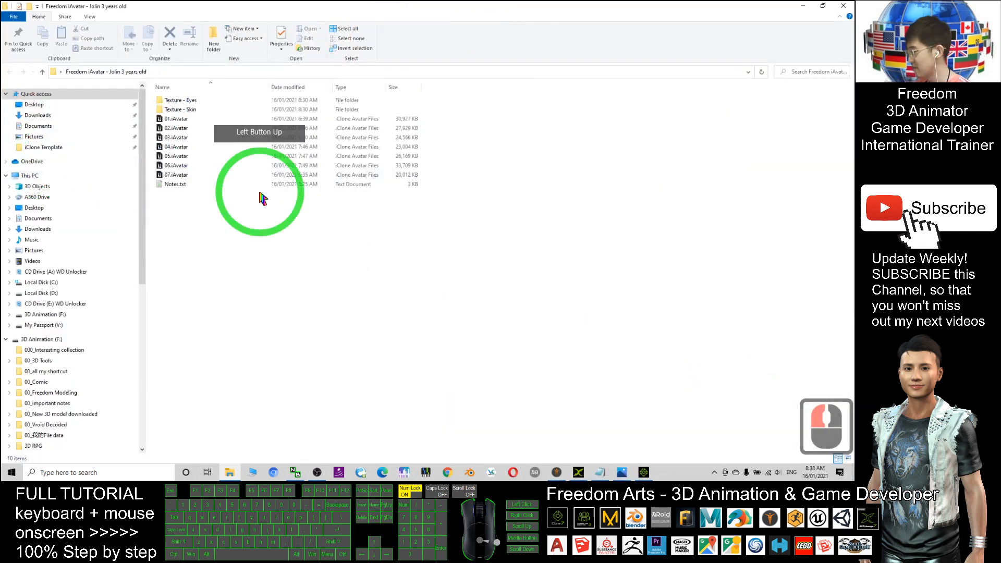
Browse the Texture - Eyes and Texture - Skin folders, returning to the avatar folder each time.
{"action": "left_click", "coordinate": [181, 109]}
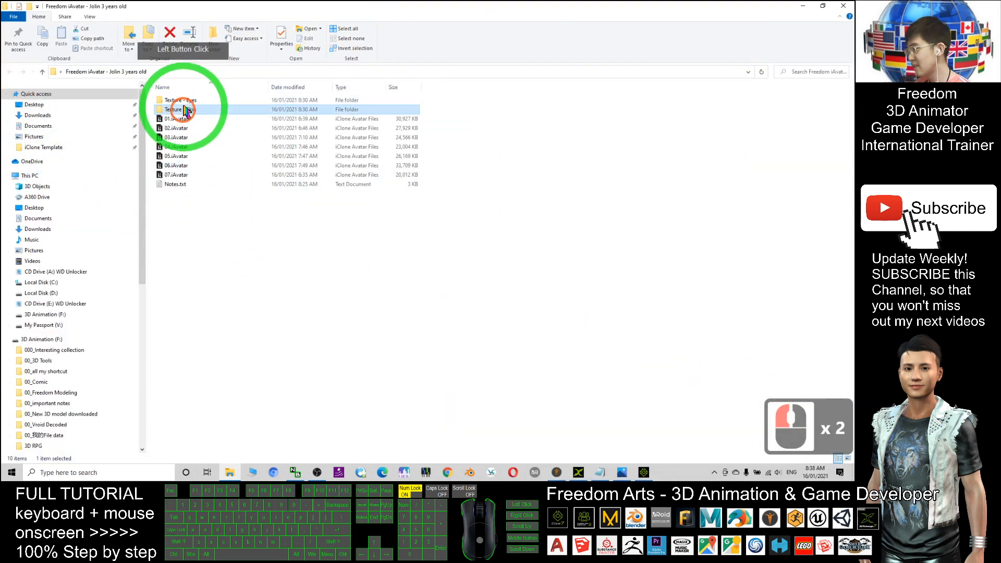
{"action": "double_click", "coordinate": [180, 108]}
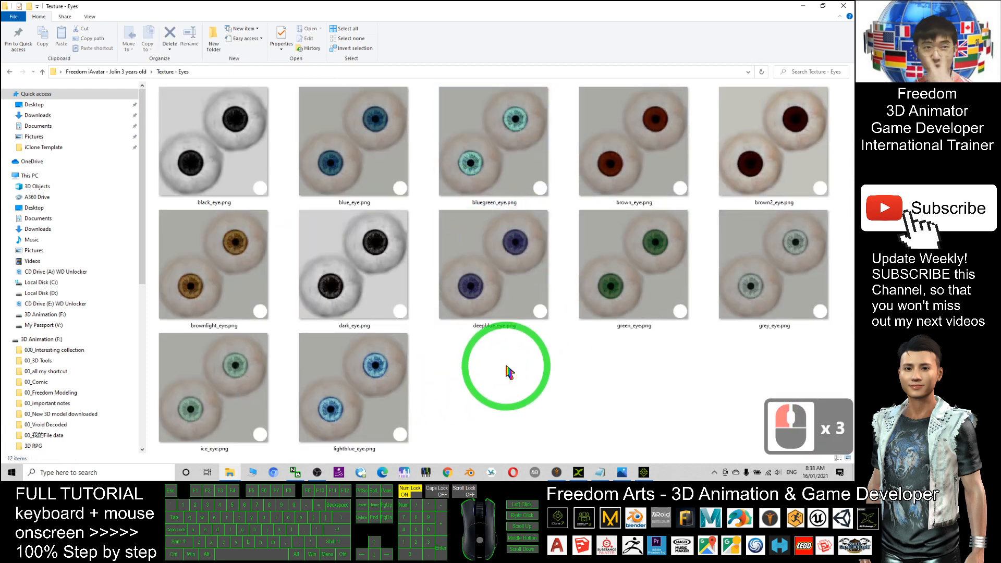
{"action": "left_click", "coordinate": [9, 71]}
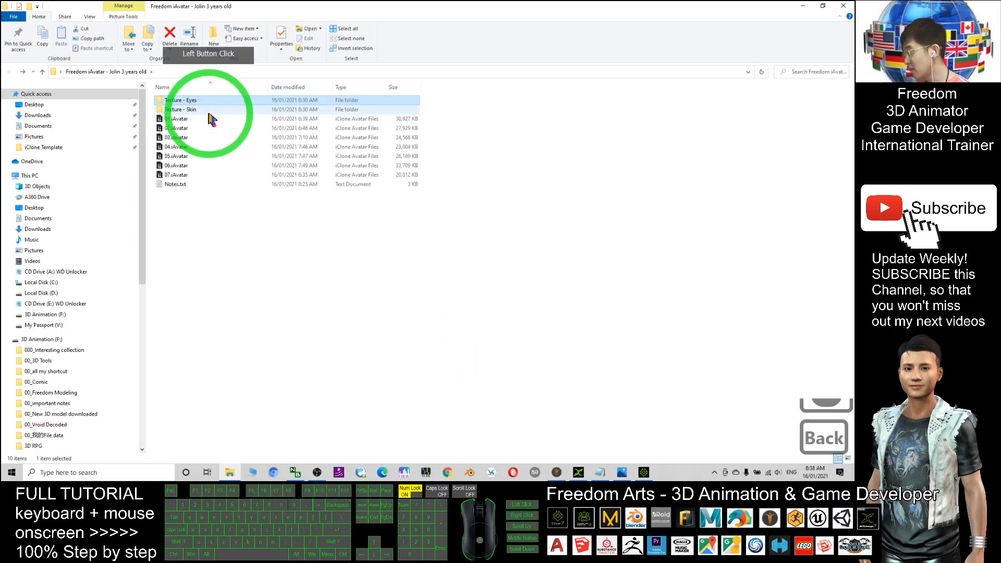
{"action": "double_click", "coordinate": [180, 109]}
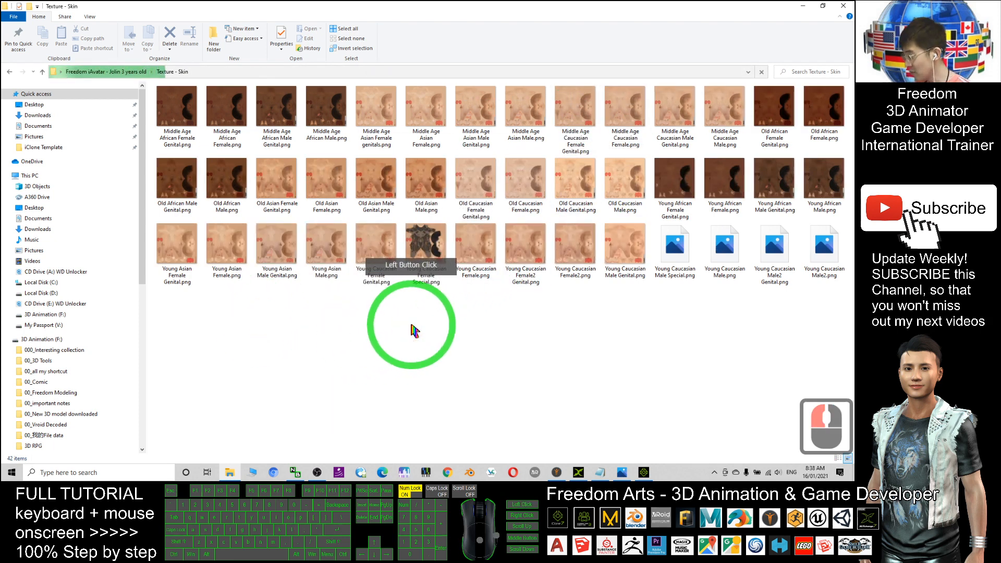
{"action": "left_click", "coordinate": [9, 71]}
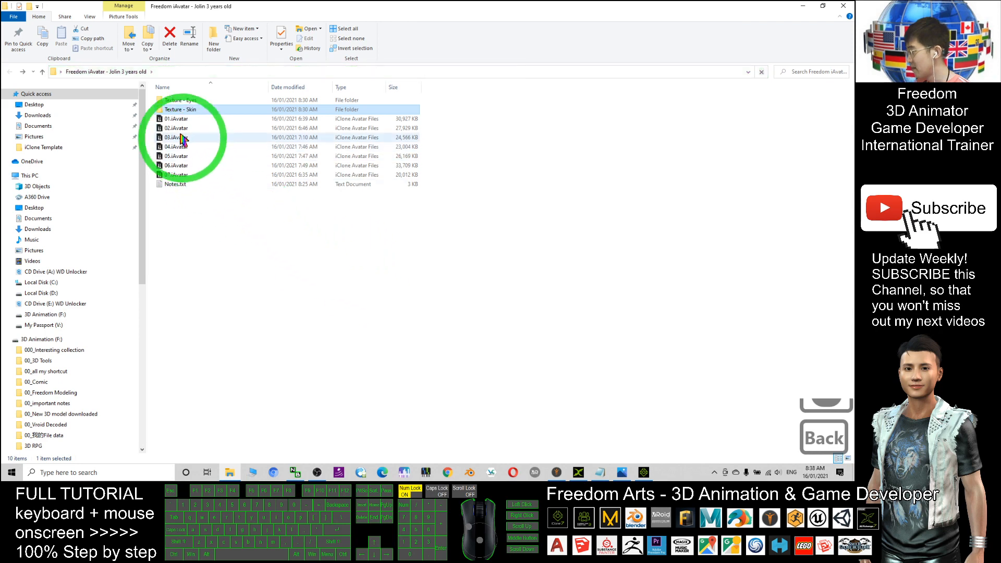
Switch the Jolin folder to large icon thumbnails and select iAvatar files 07 and 01.
{"action": "right_click", "coordinate": [322, 248]}
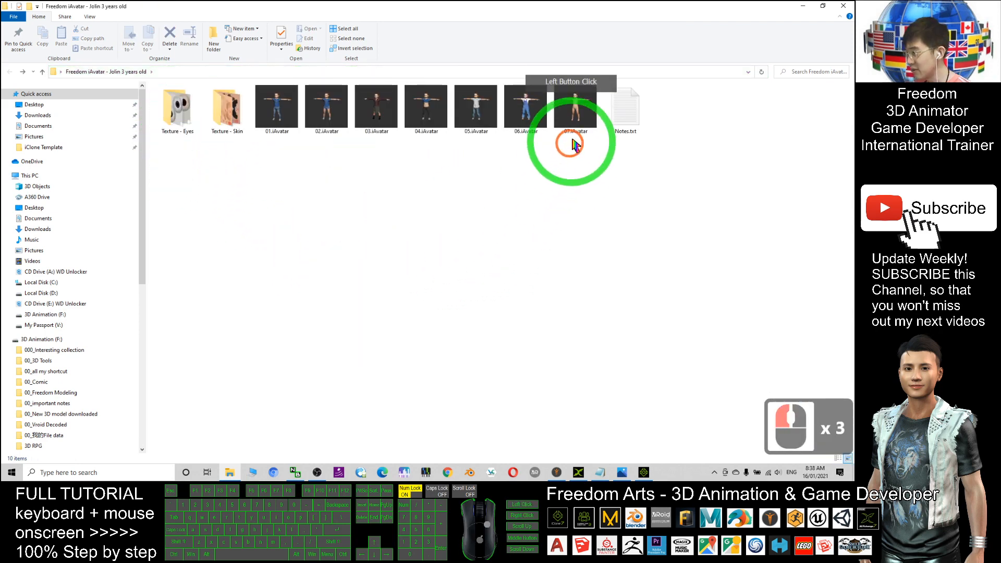
{"action": "left_click", "coordinate": [575, 105]}
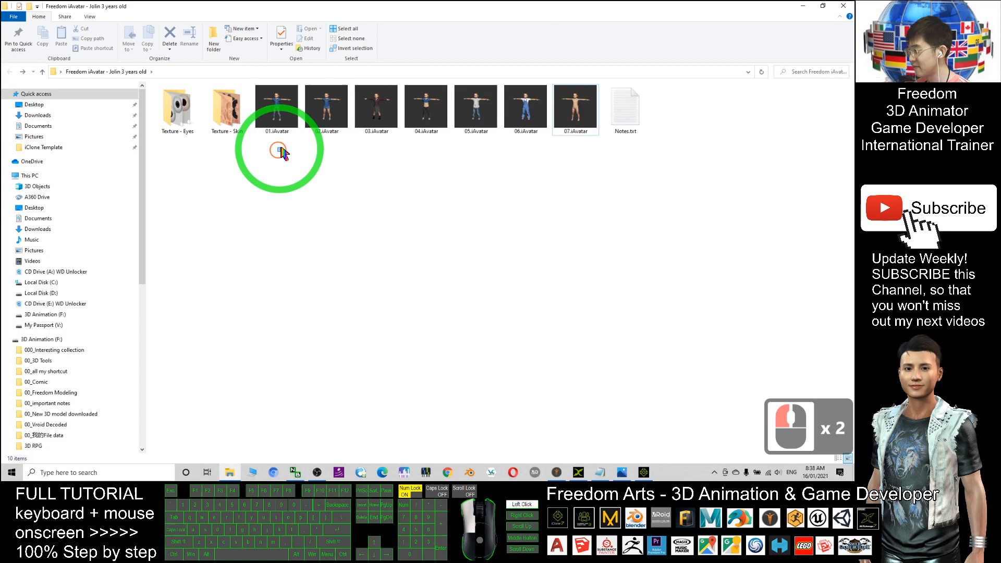
{"action": "left_click", "coordinate": [644, 472]}
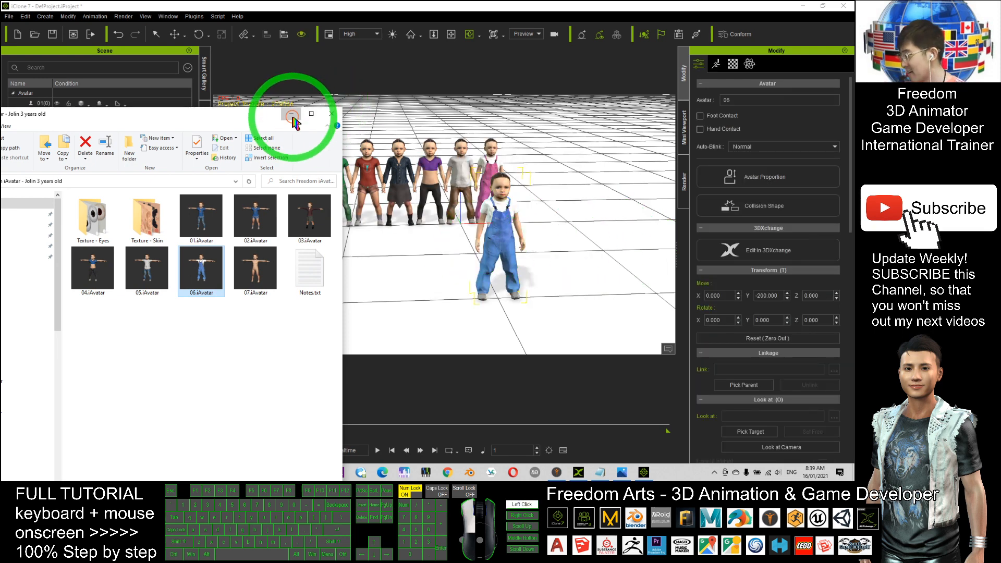
Minimize Explorer and select the newly added overalls toddler avatar in close-up.
{"action": "left_click", "coordinate": [539, 244]}
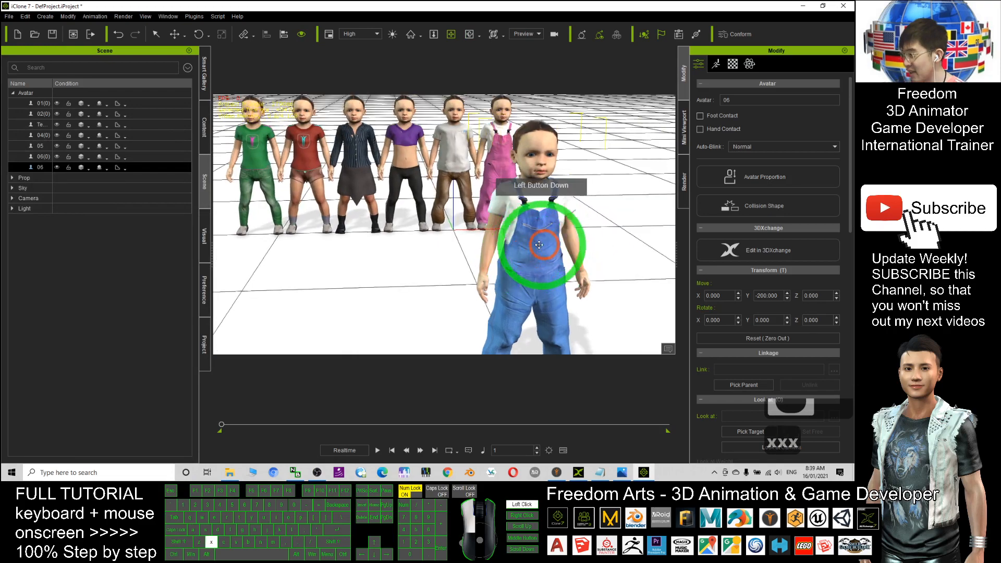
{"action": "left_click", "coordinate": [603, 473]}
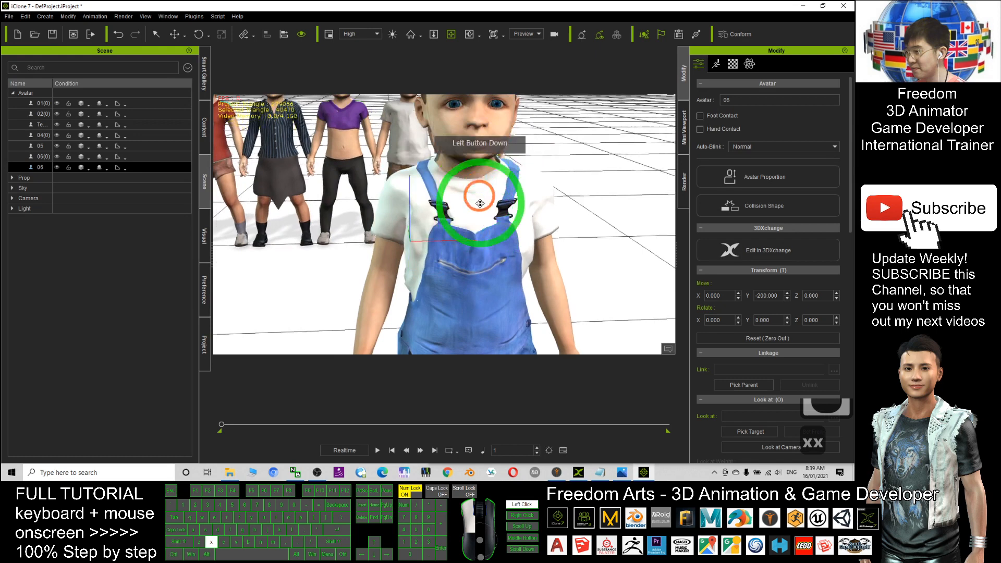
{"action": "left_click", "coordinate": [715, 64]}
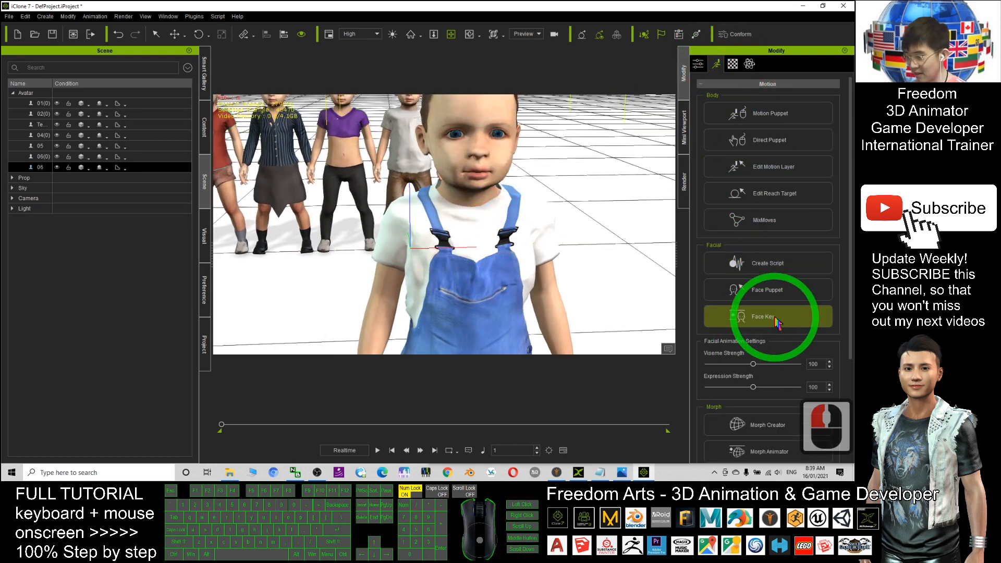
Apply a Happy preset expression to Jolin through the Face Key panel.
{"action": "left_click", "coordinate": [767, 316]}
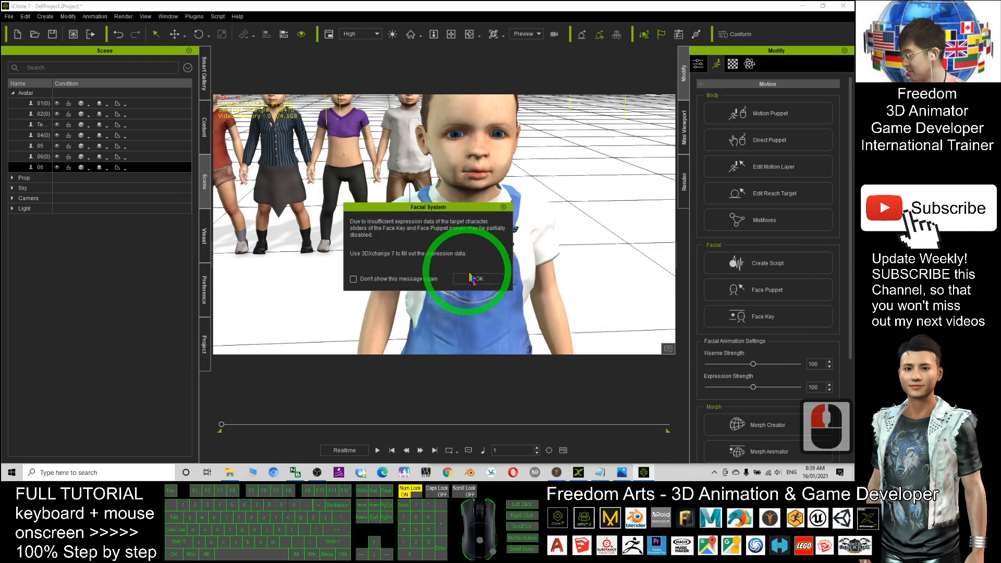
{"action": "left_click", "coordinate": [476, 278]}
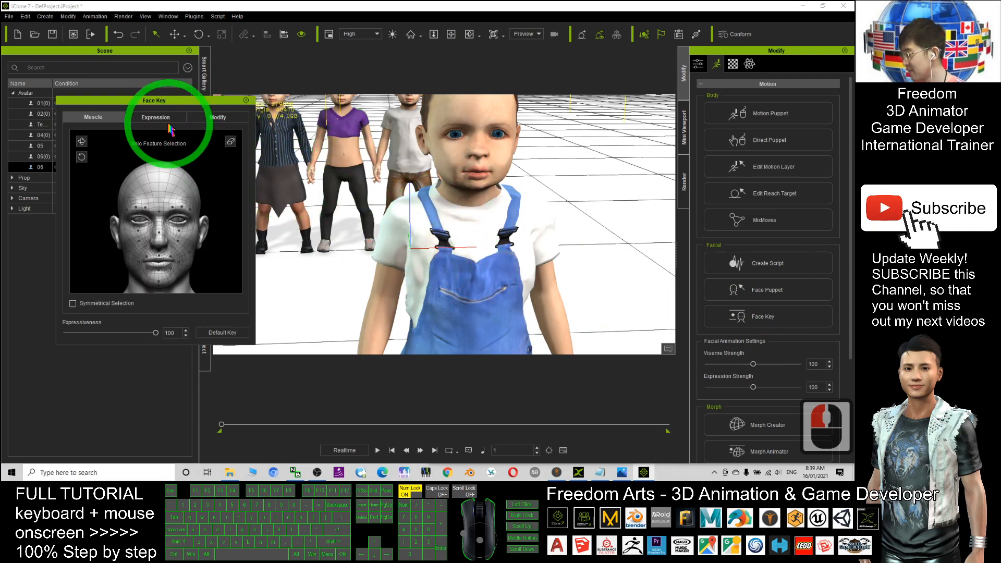
{"action": "left_click", "coordinate": [155, 117]}
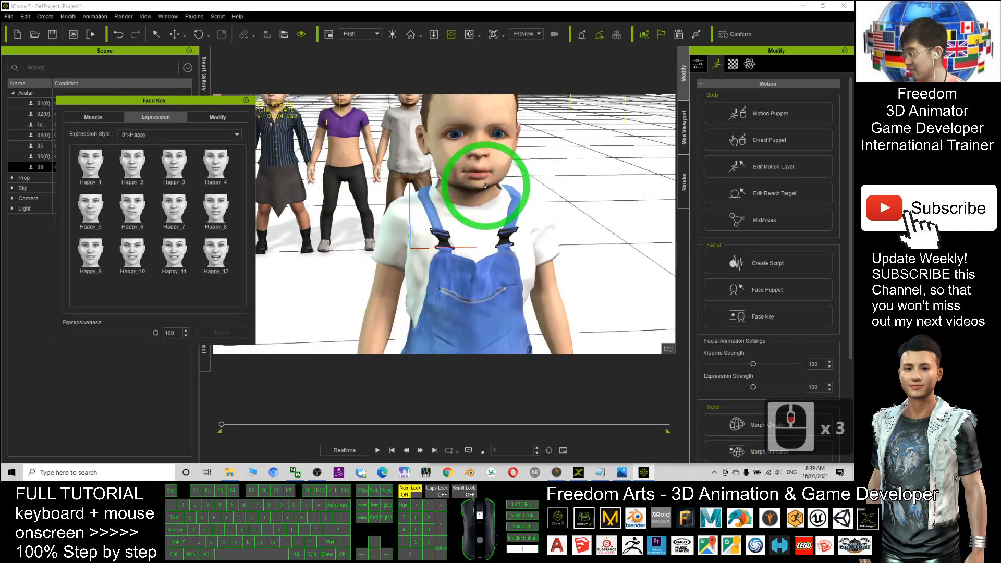
{"action": "left_click", "coordinate": [89, 211]}
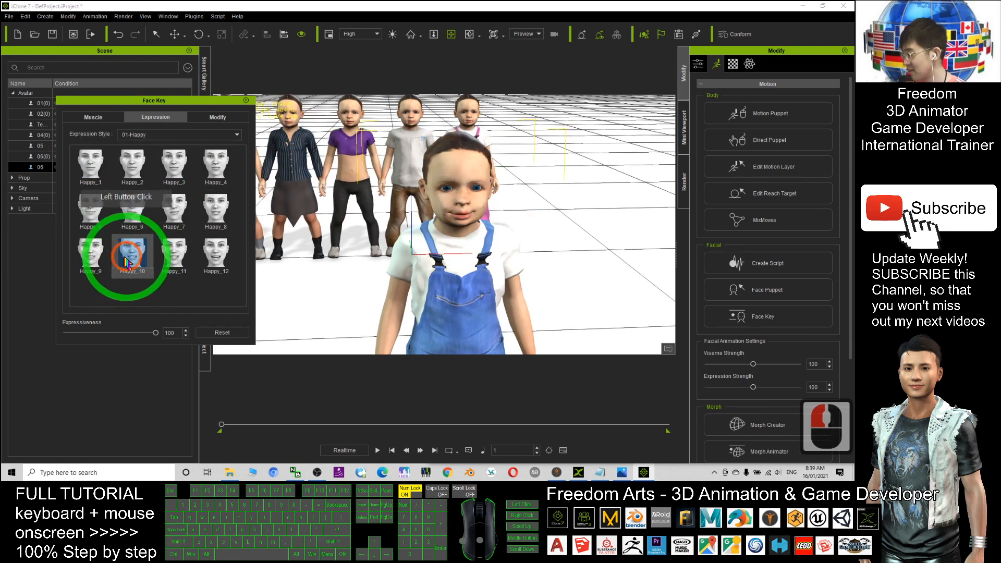
{"action": "left_click", "coordinate": [90, 164]}
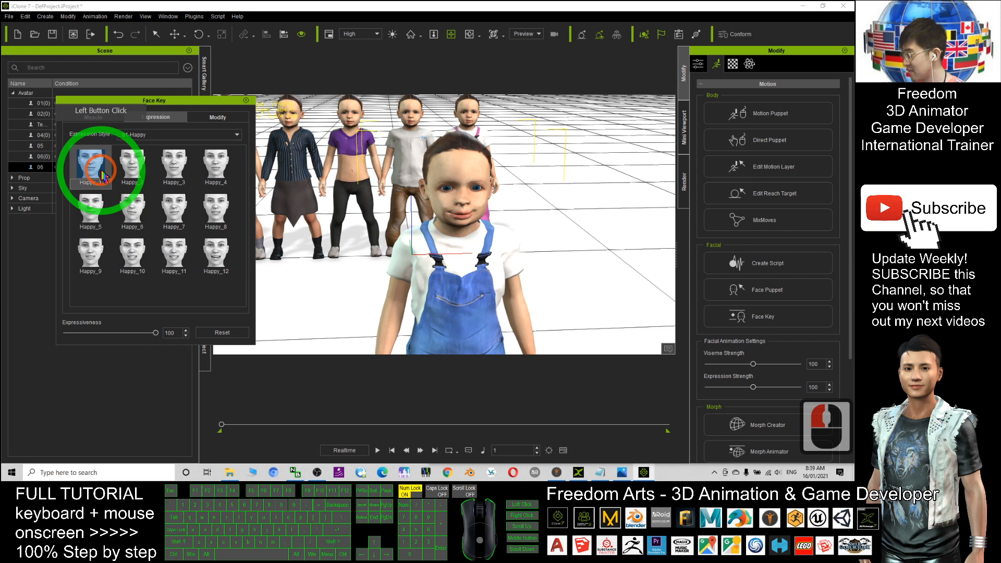
Reset Jolin's face to its default key from the Muscle tab.
{"action": "left_click", "coordinate": [132, 163]}
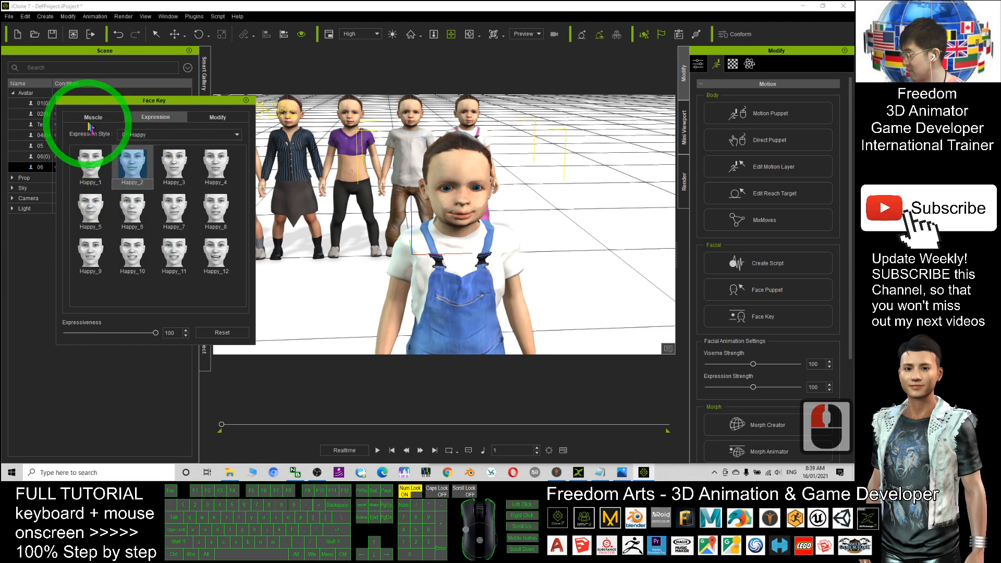
{"action": "left_click", "coordinate": [93, 117]}
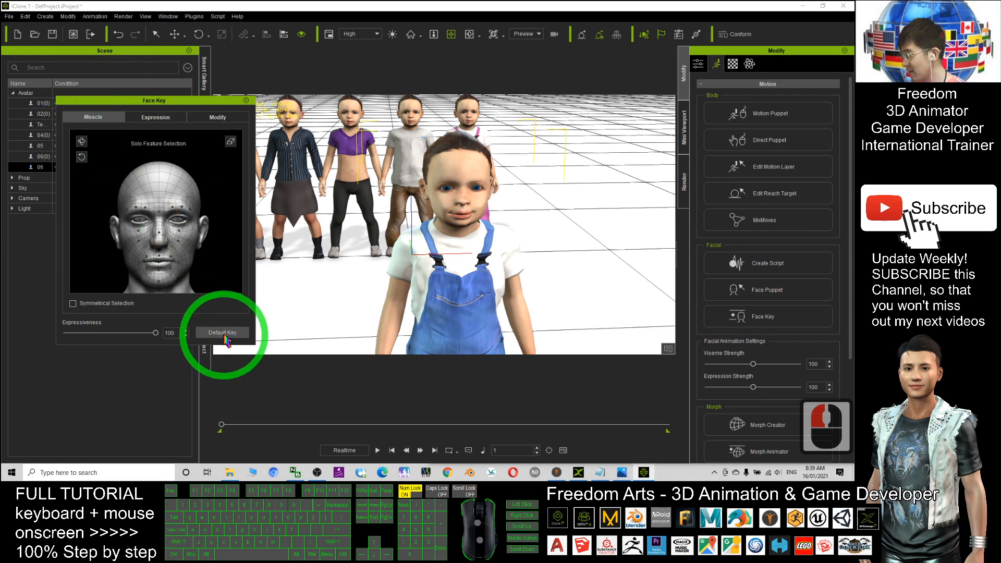
{"action": "left_click", "coordinate": [221, 331]}
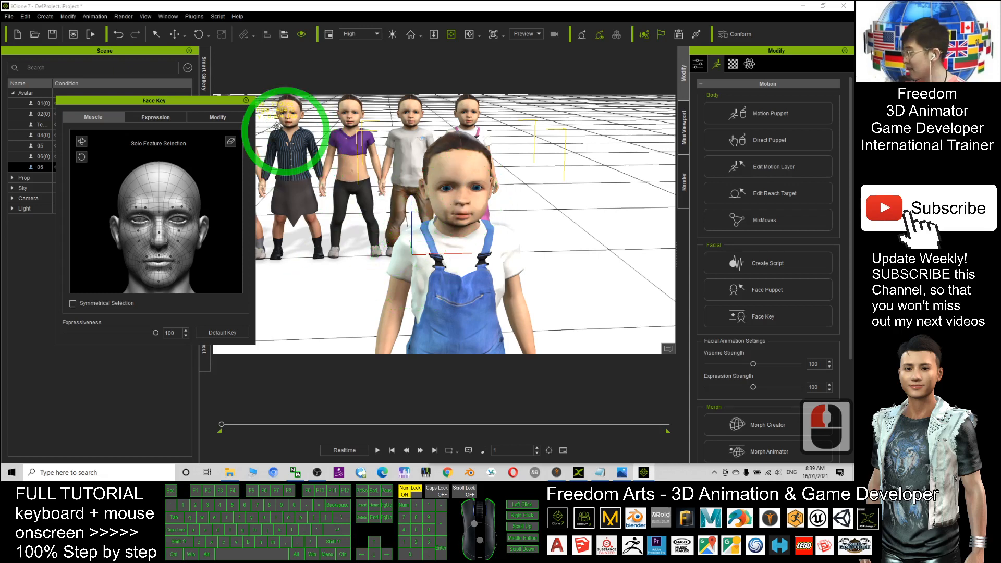
{"action": "left_click", "coordinate": [154, 117]}
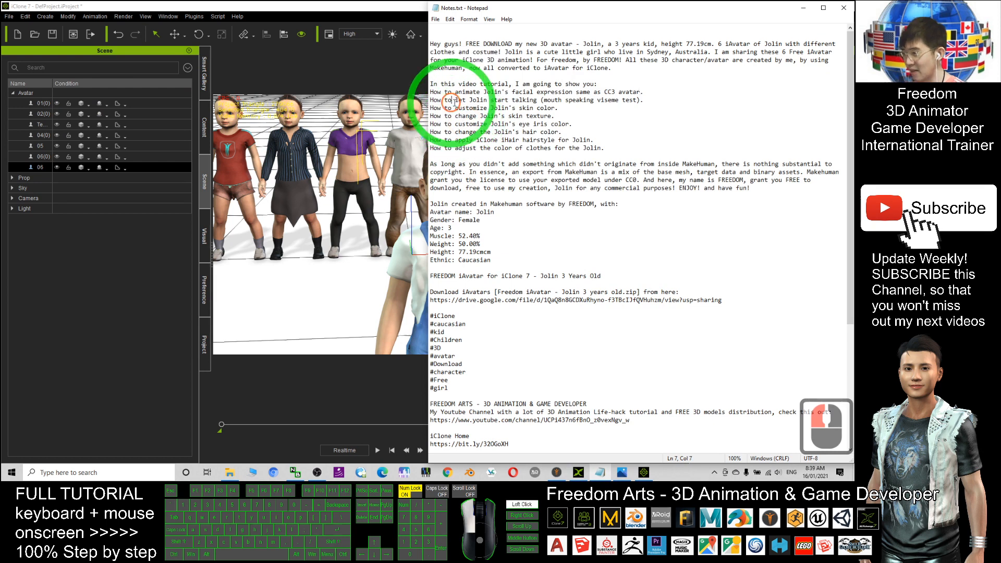
Pick the 'let Jolin start talking' line in the tutorial notes.
{"action": "double_click", "coordinate": [478, 100]}
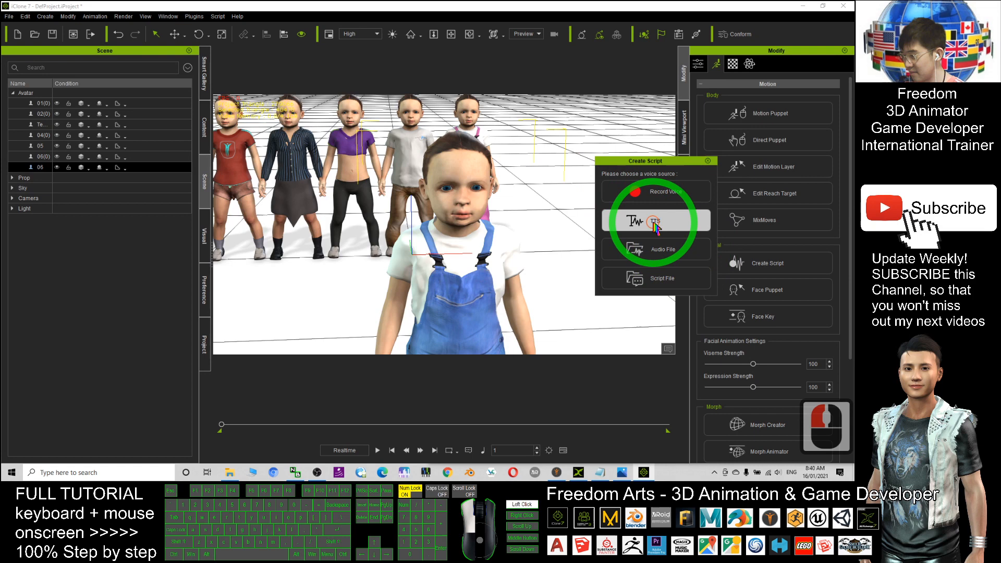
Create a Text to Speech script counting '2, 3, 5 4, 5.' for Jolin.
{"action": "left_click", "coordinate": [655, 220]}
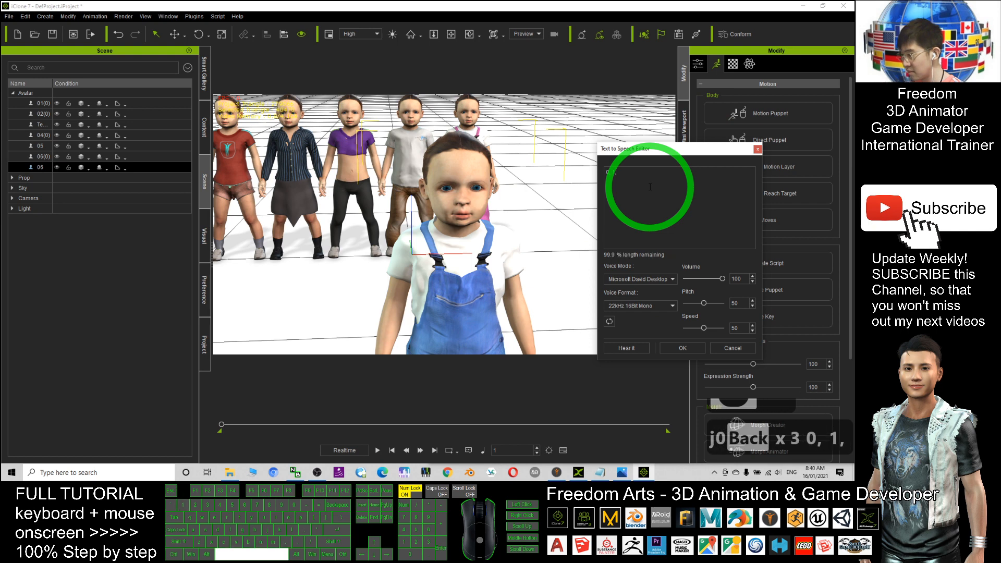
{"action": "type", "text": "2, 3, 5"}
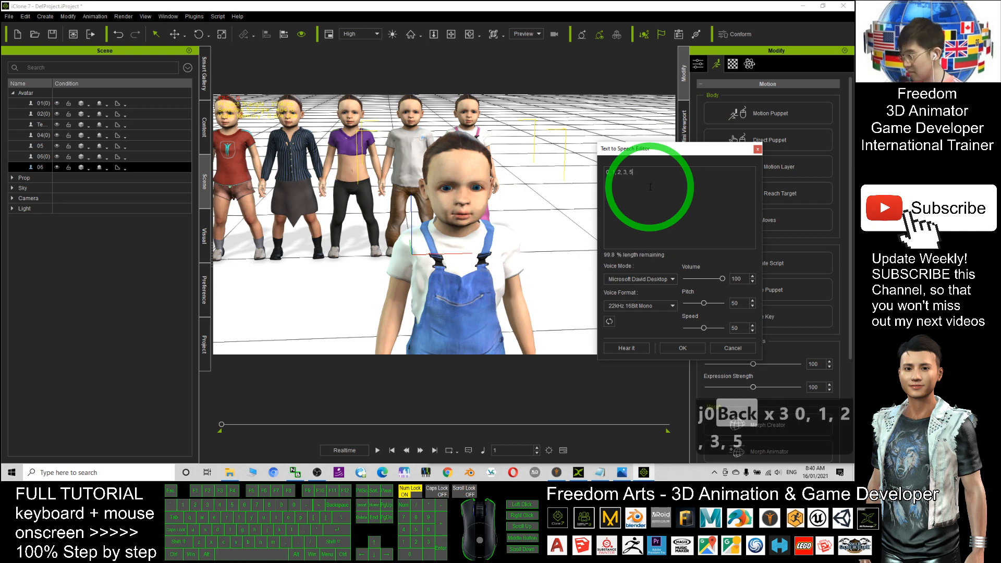
{"action": "type", "text": "4, 5."}
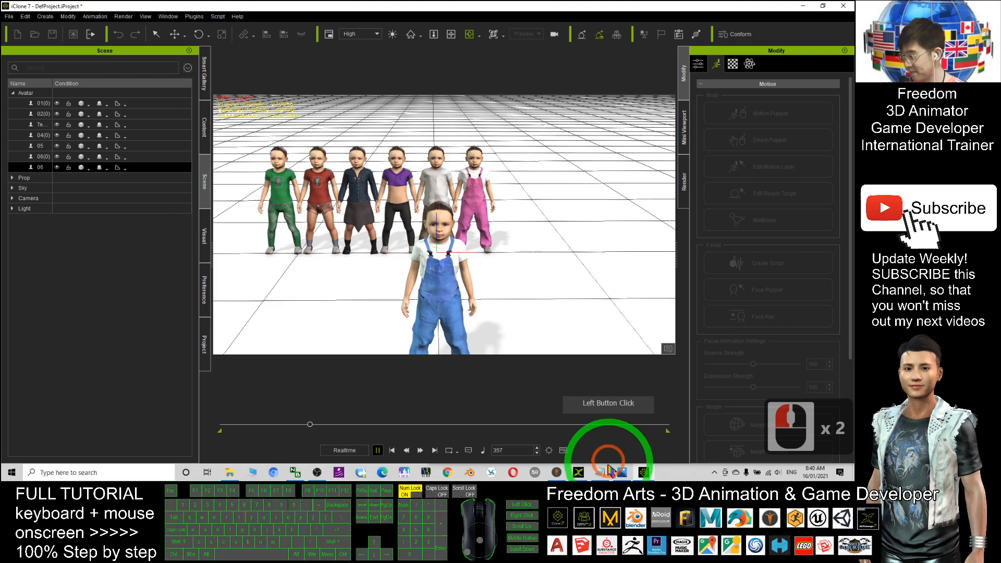
Apply an African skin texture from Texture - Skin to Jolin and select her for material editing.
{"action": "left_click", "coordinate": [599, 472]}
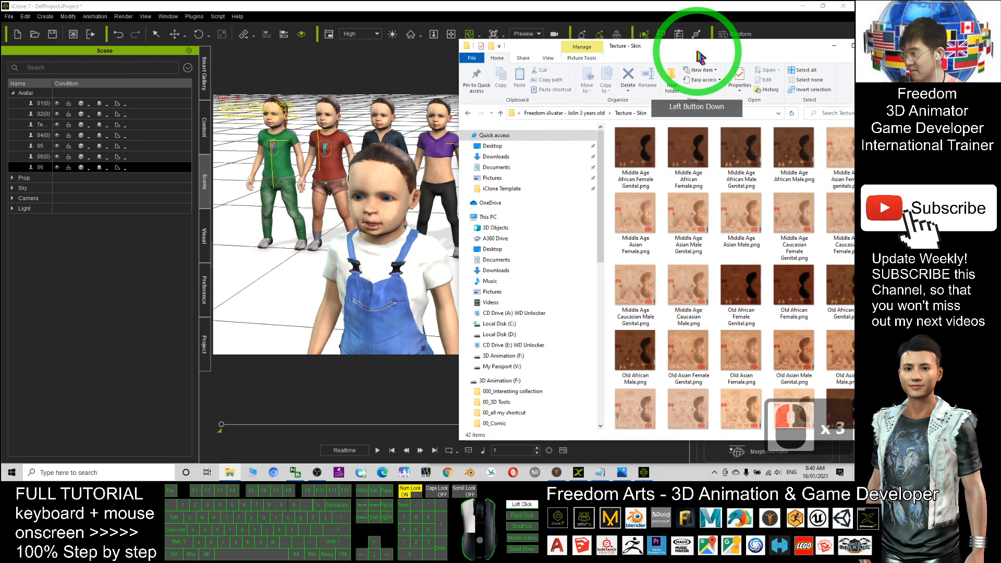
{"action": "left_click", "coordinate": [687, 147]}
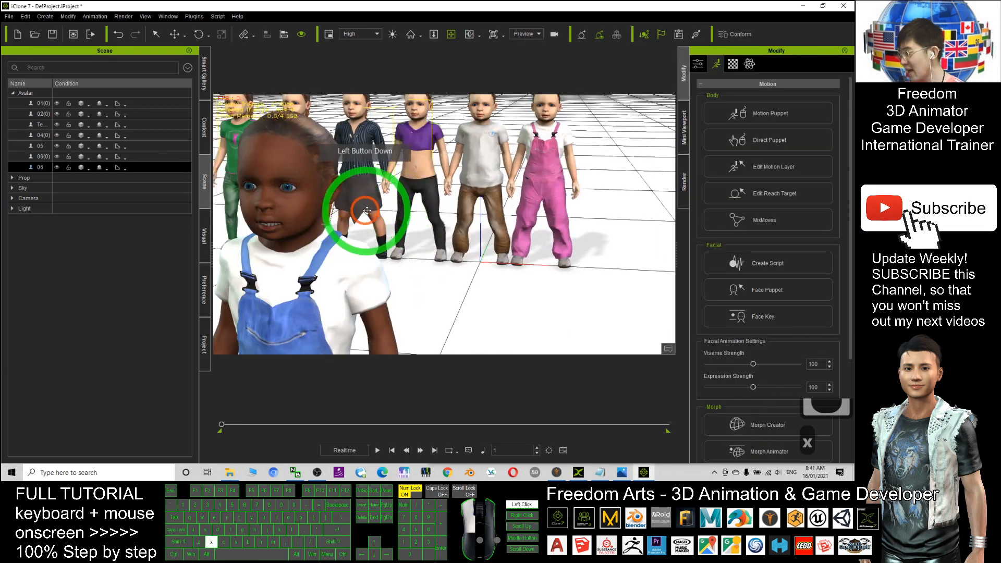
{"action": "left_click", "coordinate": [732, 64]}
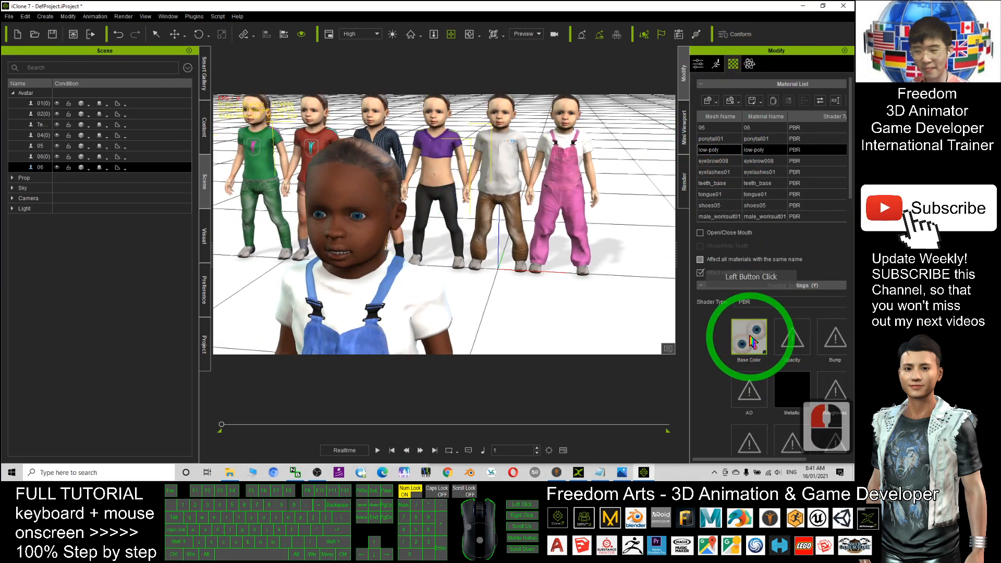
Shift the eye Base Color texture's hue toward brown with Adjust Color and inspect up close.
{"action": "right_click", "coordinate": [749, 337]}
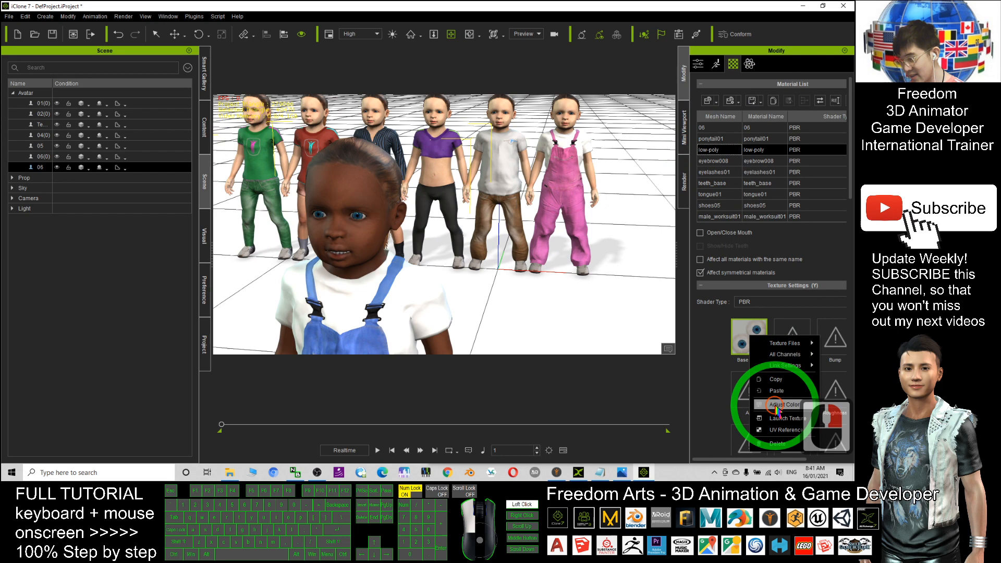
{"action": "left_click", "coordinate": [779, 403]}
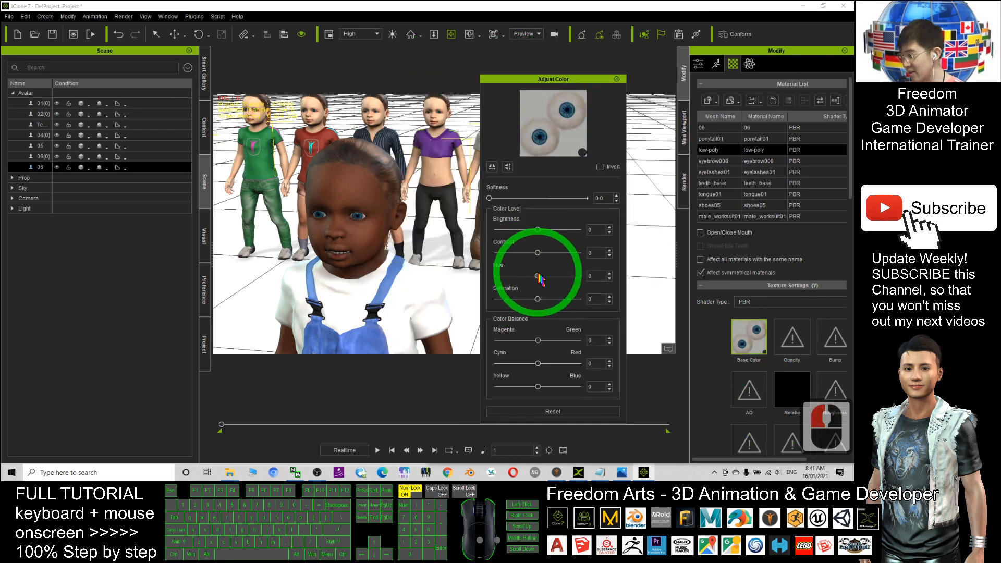
{"action": "left_click_drag", "start_coordinate": [538, 275], "coordinate": [495, 275]}
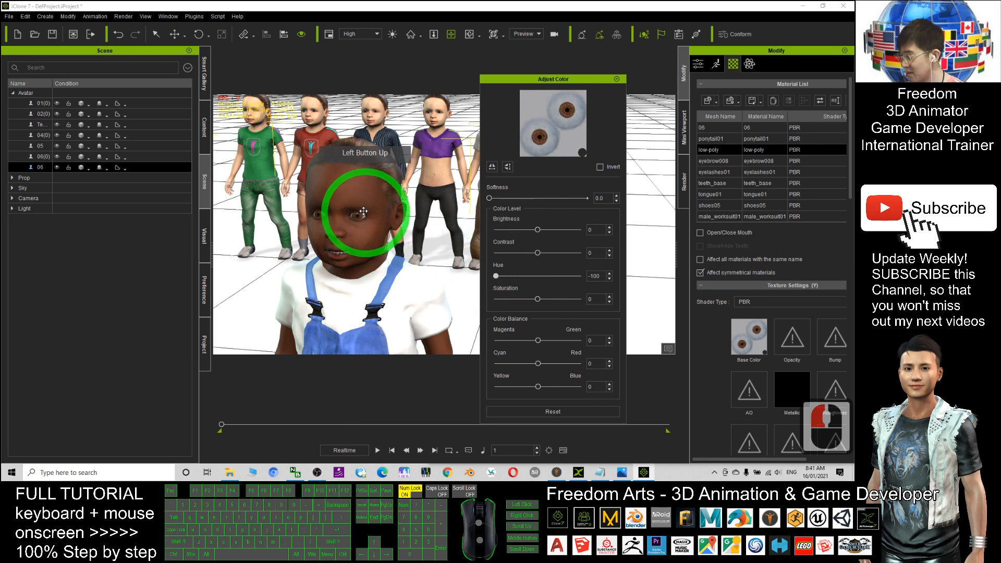
{"action": "left_click_drag", "start_coordinate": [364, 211], "coordinate": [376, 215]}
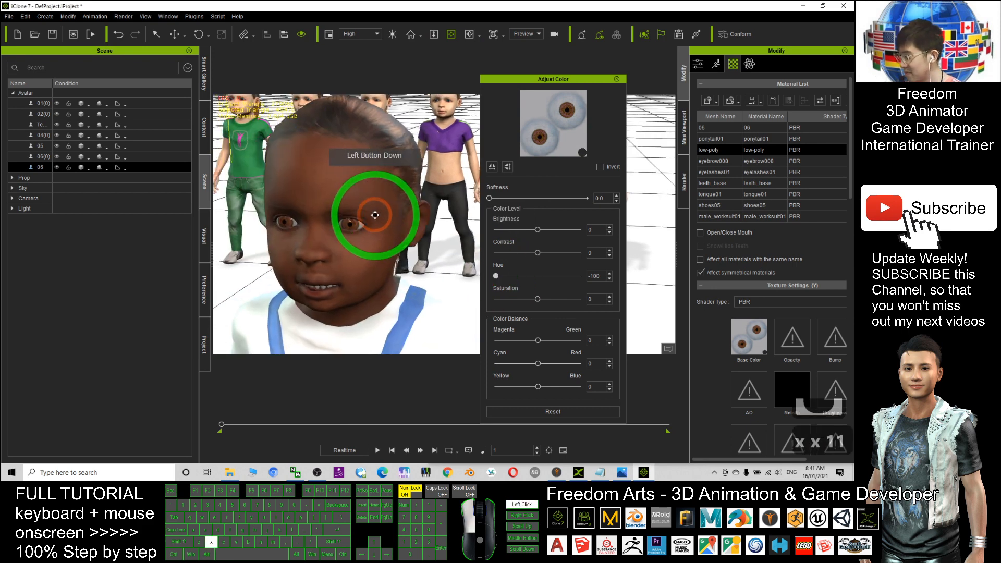
{"action": "left_click_drag", "start_coordinate": [494, 275], "coordinate": [555, 275]}
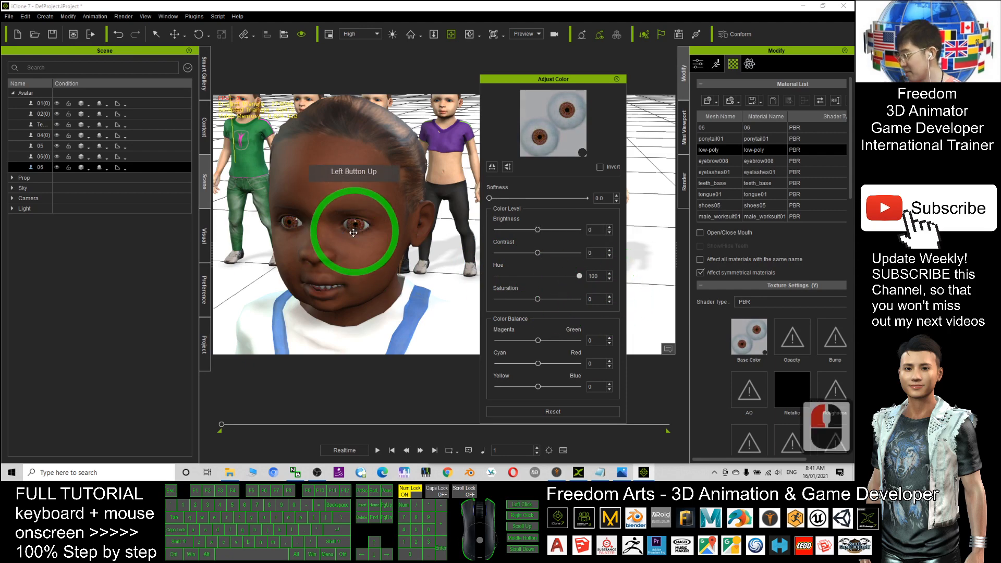
{"action": "left_click_drag", "start_coordinate": [581, 275], "coordinate": [538, 276]}
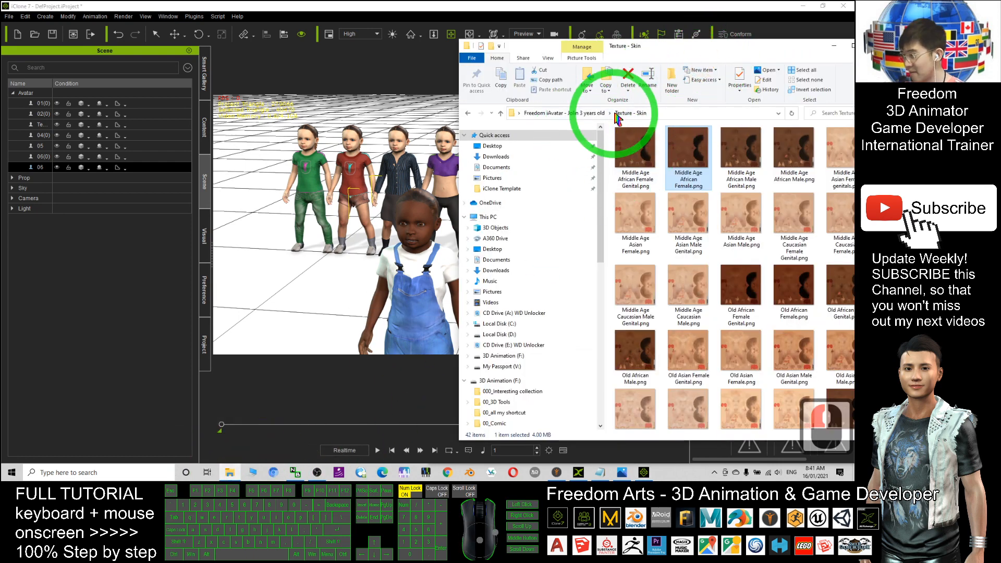
Navigate to the Texture - Eyes folder and pick bluegreen_eye.png.
{"action": "double_click", "coordinate": [688, 153]}
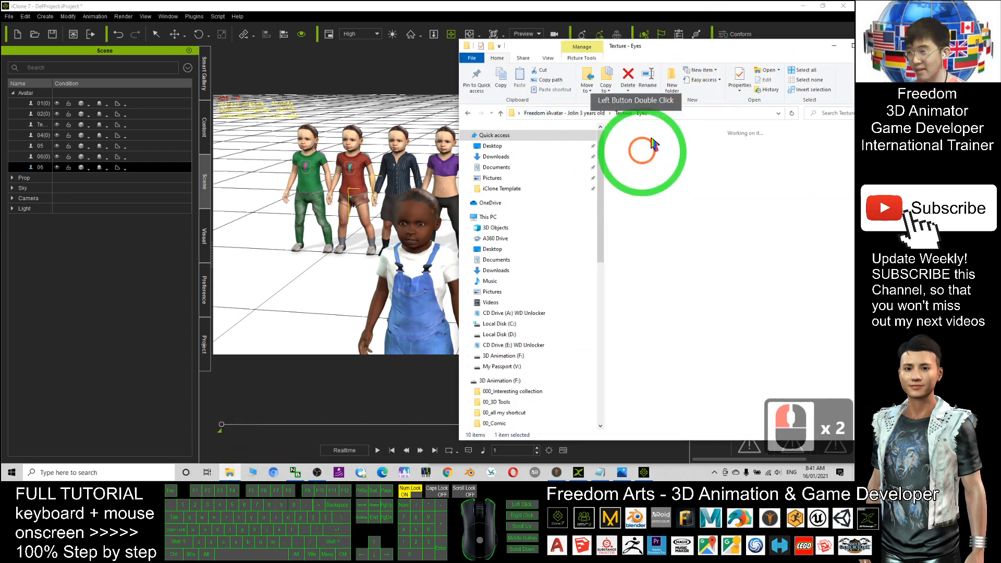
{"action": "double_click", "coordinate": [641, 153]}
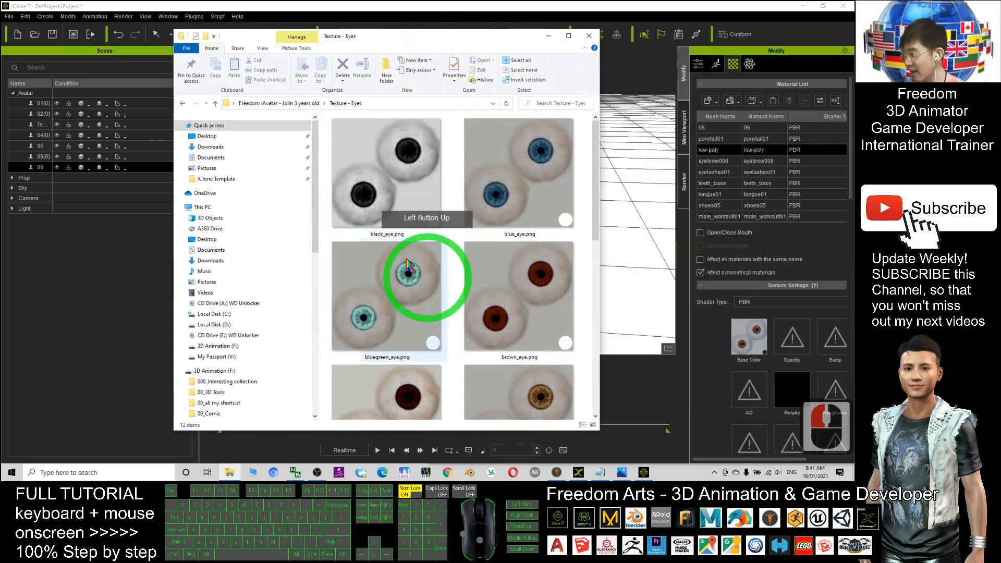
{"action": "left_click", "coordinate": [386, 172]}
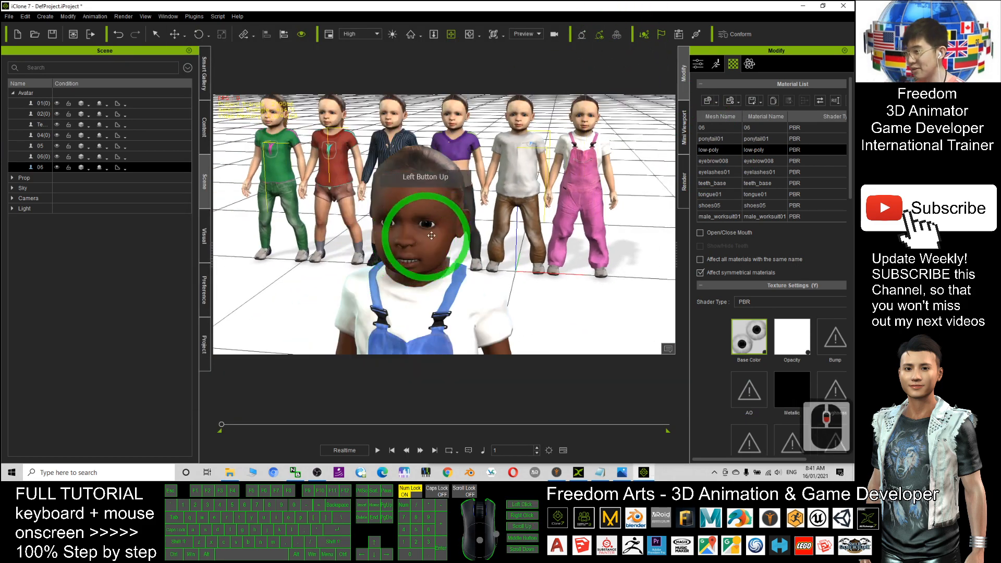
{"action": "left_click_drag", "start_coordinate": [433, 235], "coordinate": [447, 262]}
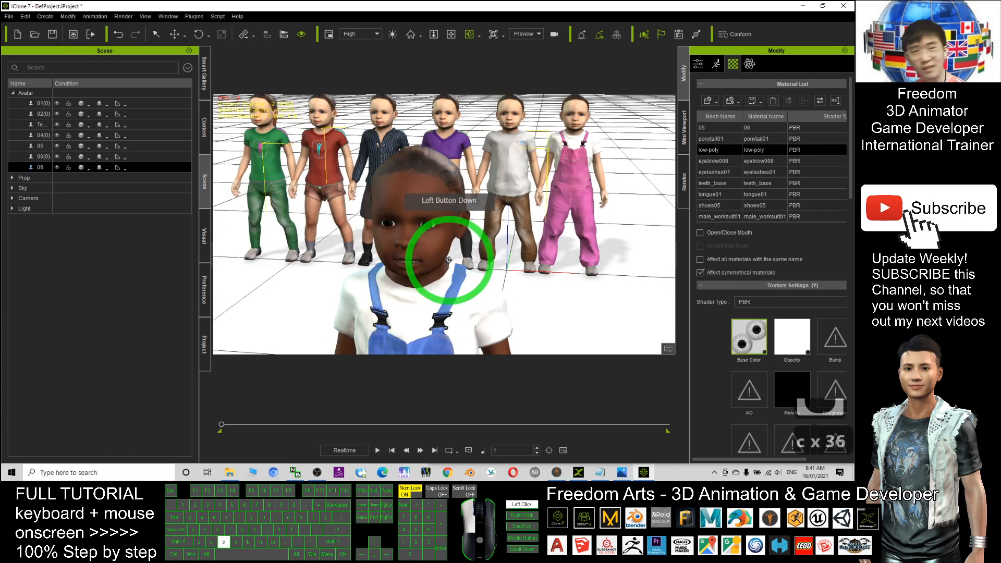
{"action": "left_click", "coordinate": [749, 335]}
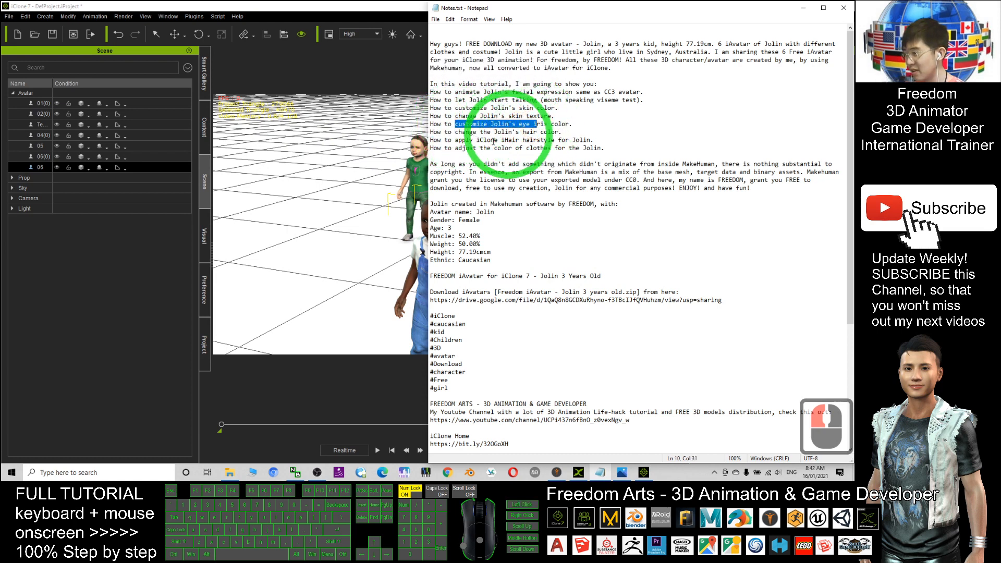
Pick the next topic (hair) in the Notepad tutorial notes.
{"action": "double_click", "coordinate": [447, 132]}
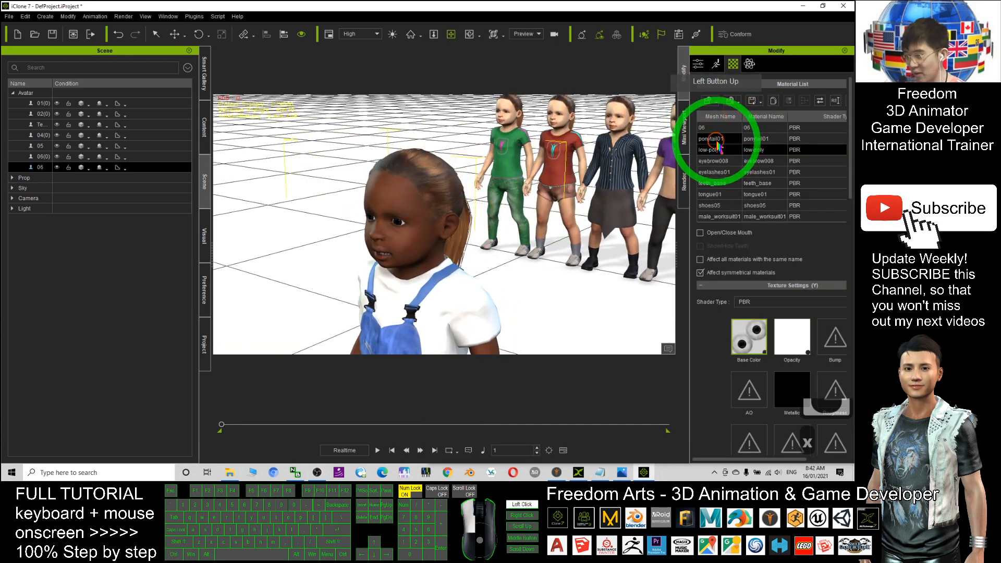
Tint the ponytail01 Base Color texture blue with Adjust Color, Hue 100.
{"action": "right_click", "coordinate": [748, 338]}
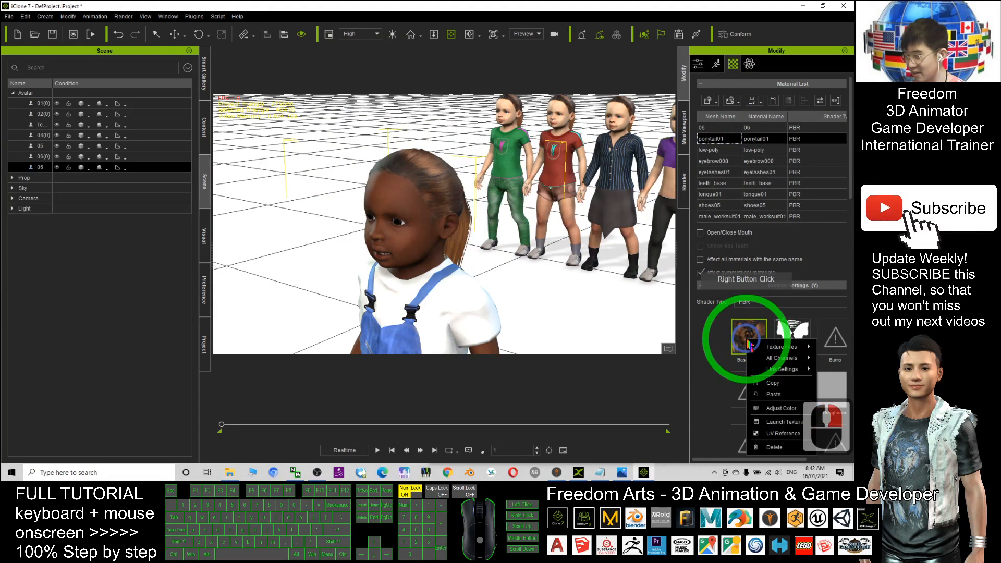
{"action": "left_click", "coordinate": [779, 408]}
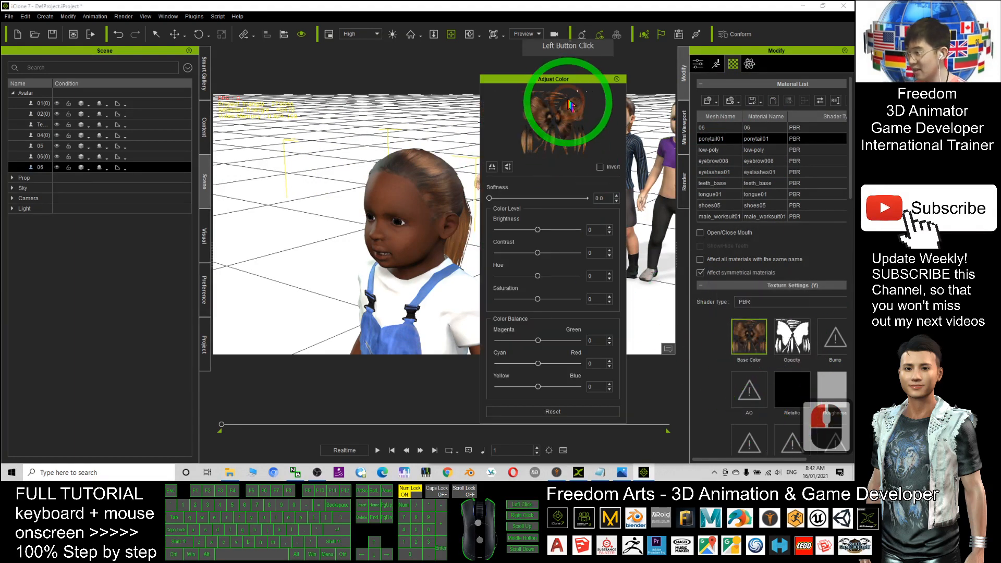
{"action": "left_click_drag", "start_coordinate": [552, 78], "coordinate": [619, 53]}
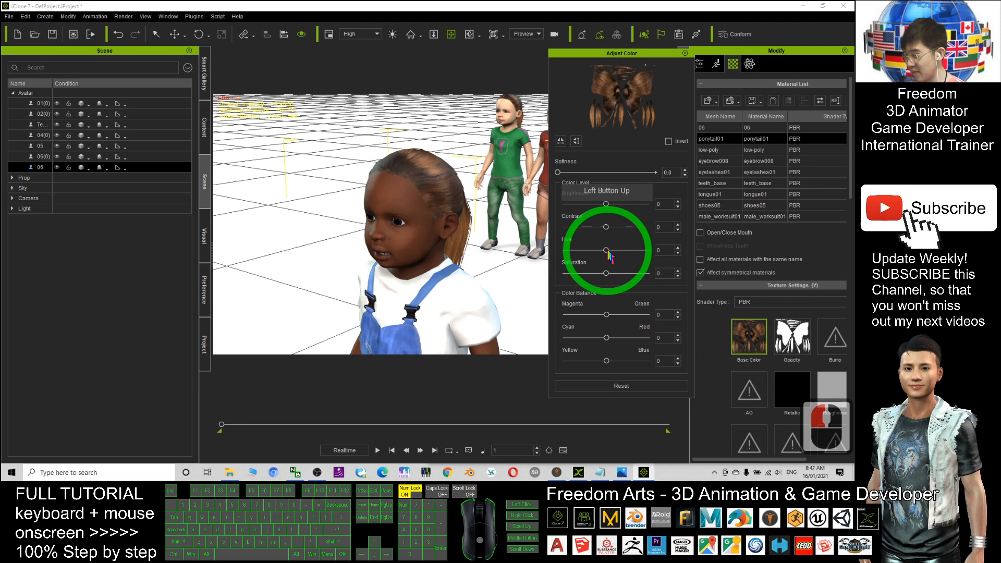
{"action": "left_click_drag", "start_coordinate": [605, 249], "coordinate": [646, 249]}
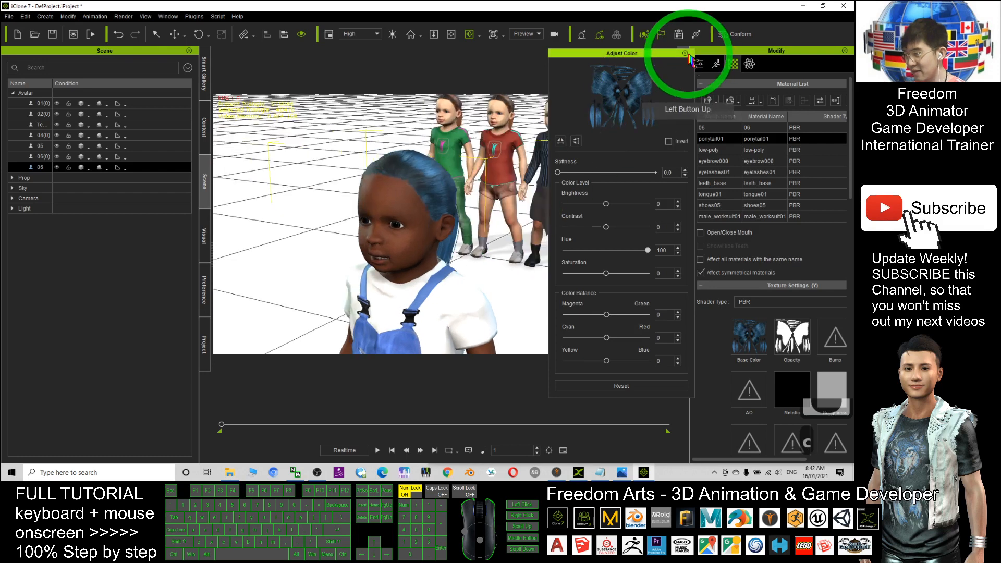
{"action": "left_click", "coordinate": [686, 53]}
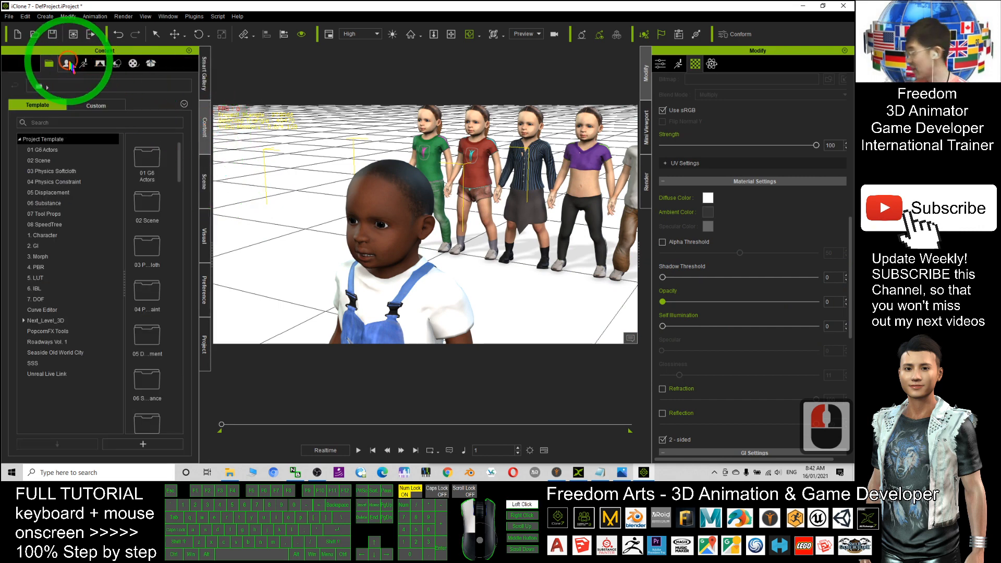
Browse Avatar Template > Body Part > Hair to reach the Long Hair accessory.
{"action": "left_click", "coordinate": [66, 64]}
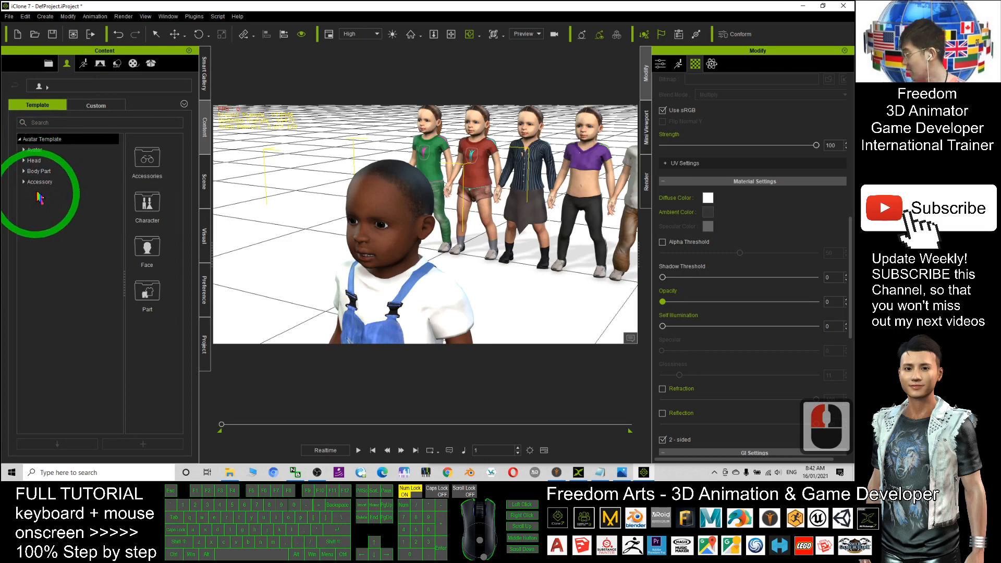
{"action": "left_click", "coordinate": [40, 171]}
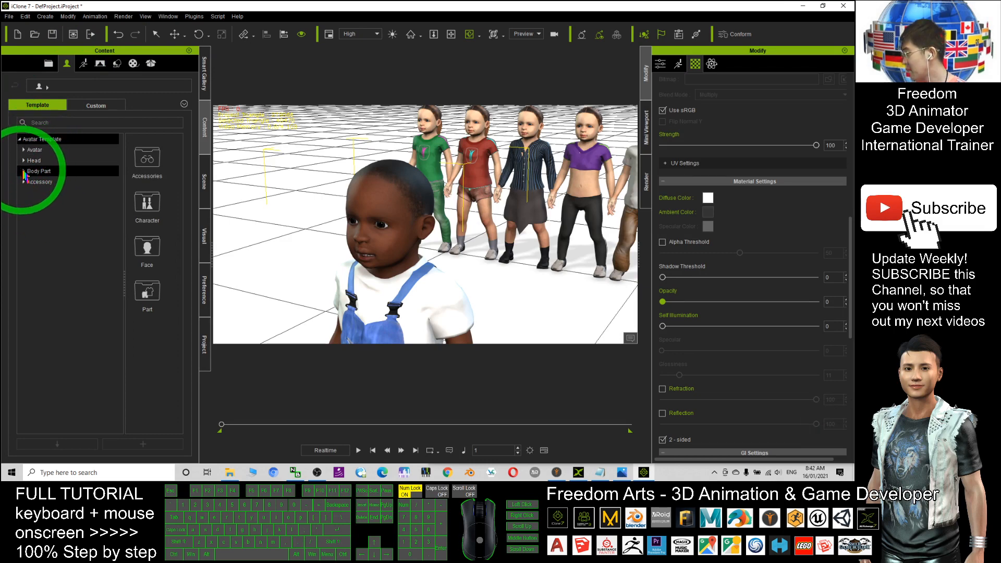
{"action": "left_click", "coordinate": [38, 170]}
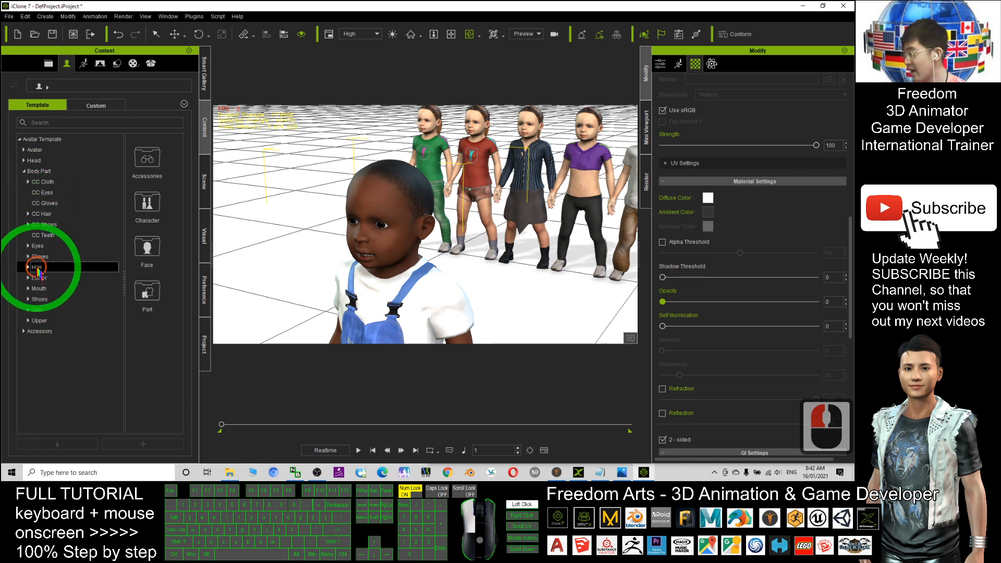
{"action": "left_click", "coordinate": [36, 266]}
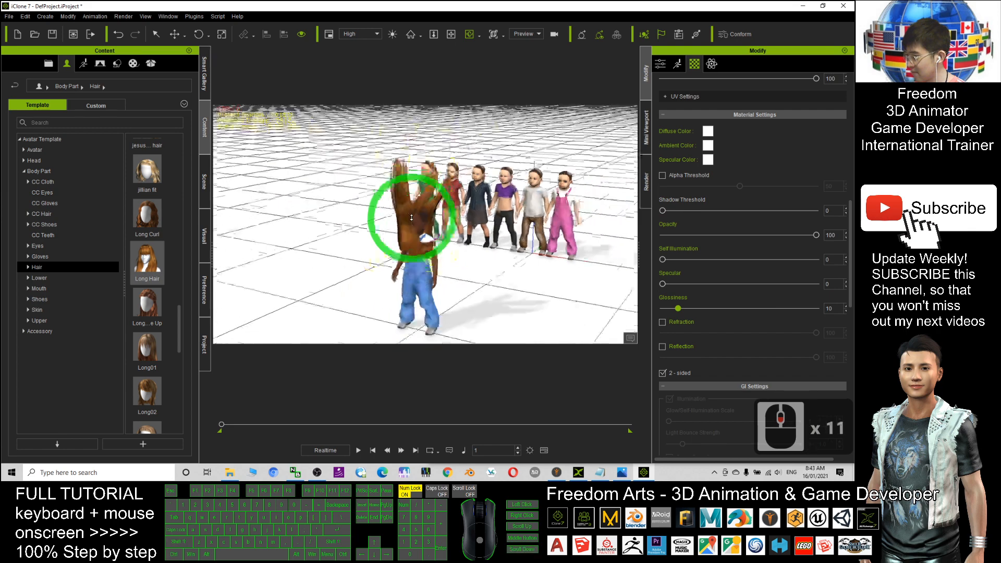
Select RL_Hair and set its rotation to Z 180 and Y -90.
{"action": "left_click_drag", "start_coordinate": [412, 217], "coordinate": [472, 232]}
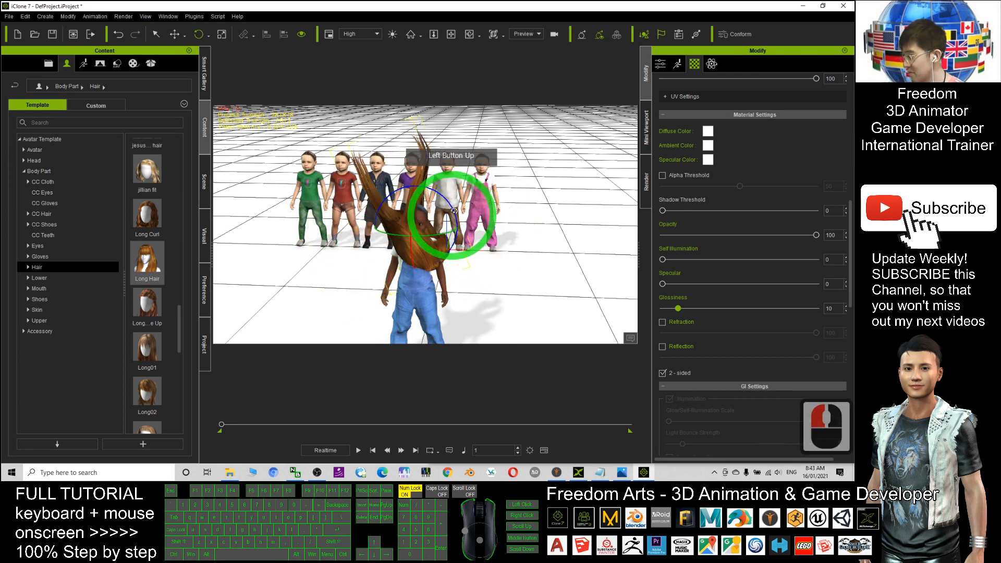
{"action": "left_click", "coordinate": [440, 217]}
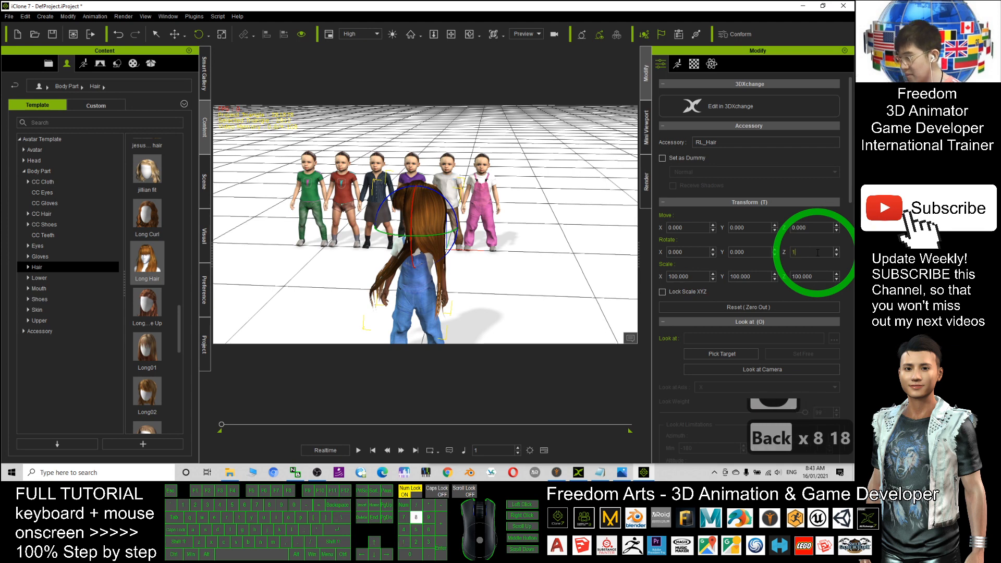
{"action": "type", "text": "180.000"}
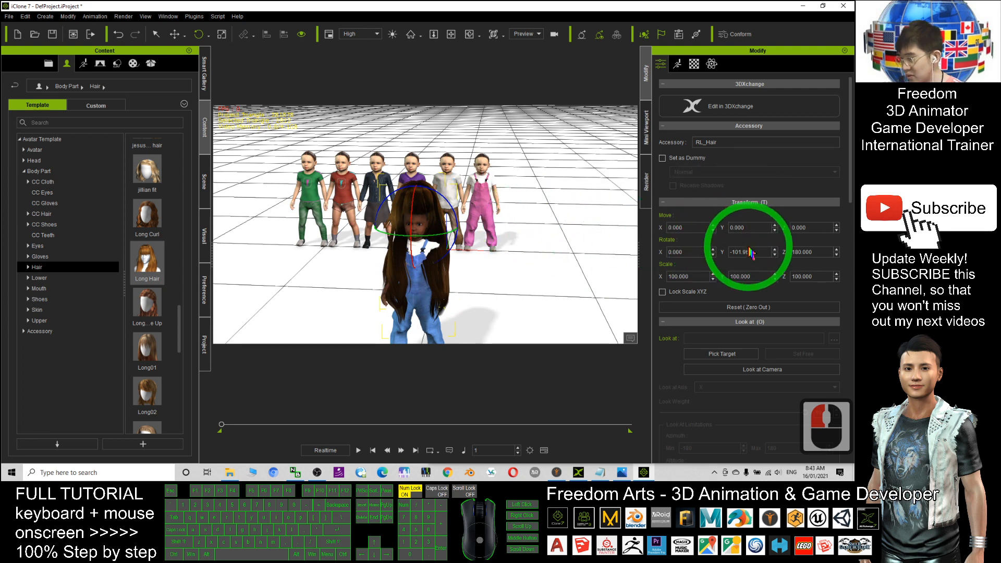
{"action": "left_click", "coordinate": [683, 251]}
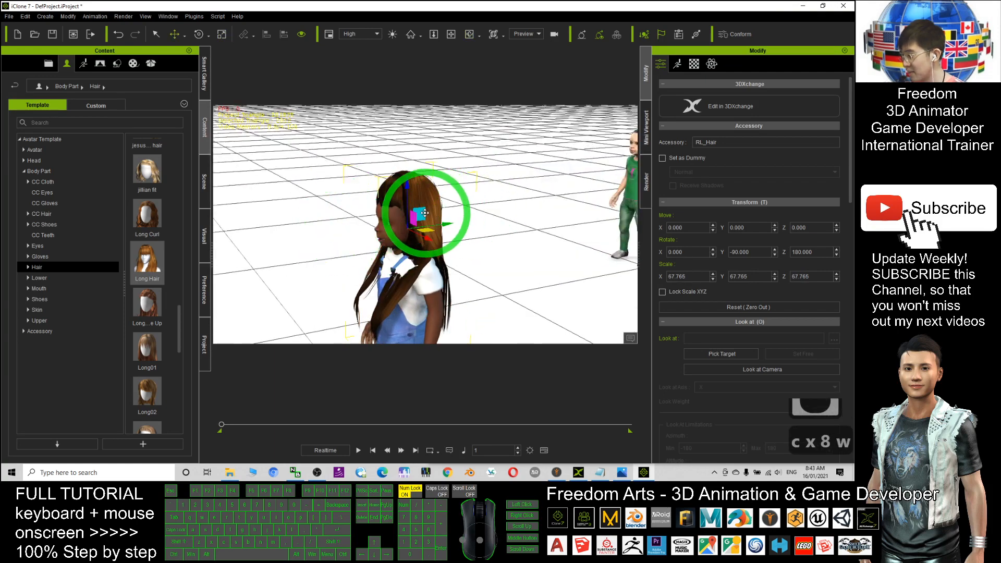
Move and scale the hair to about 68 so it fits Jolin's head, checking from the front.
{"action": "left_click_drag", "start_coordinate": [422, 211], "coordinate": [418, 226]}
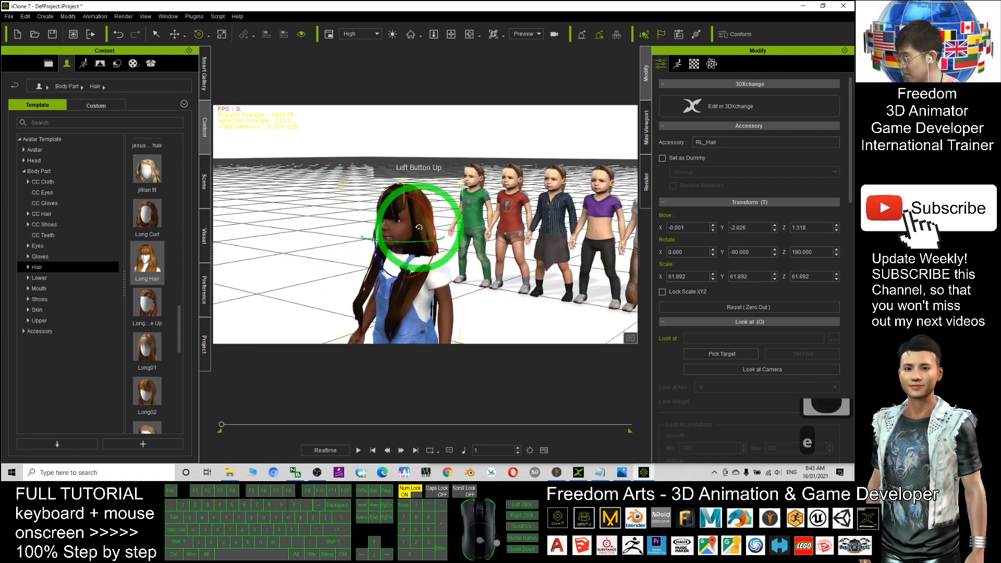
{"action": "left_click_drag", "start_coordinate": [415, 223], "coordinate": [400, 240]}
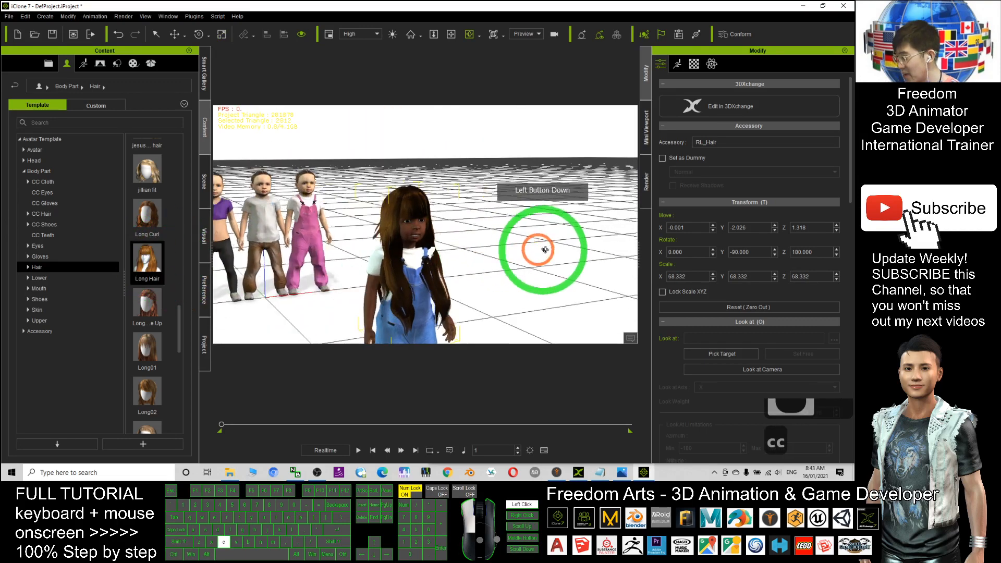
{"action": "left_click_drag", "start_coordinate": [543, 249], "coordinate": [524, 268]}
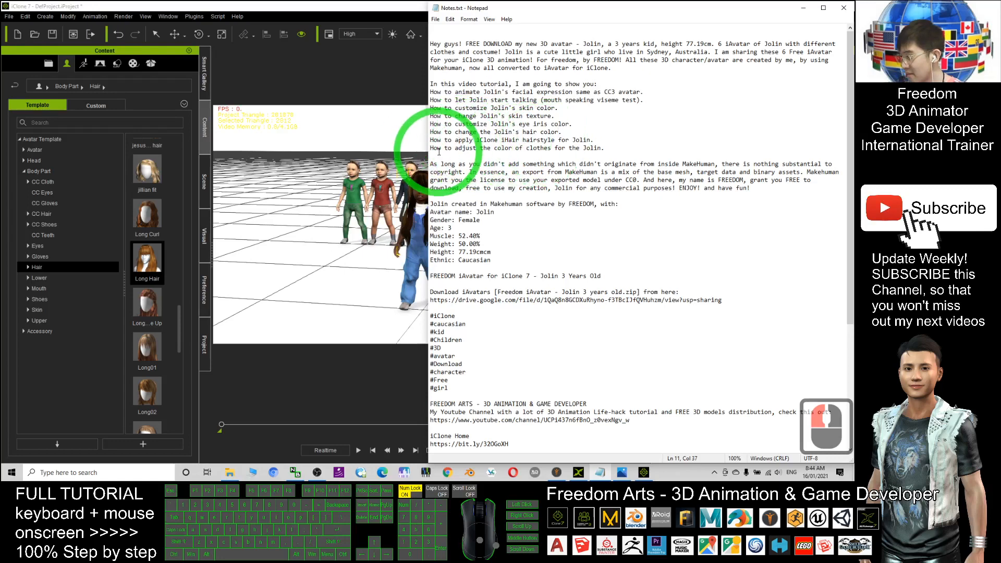
{"action": "left_click", "coordinate": [393, 220]}
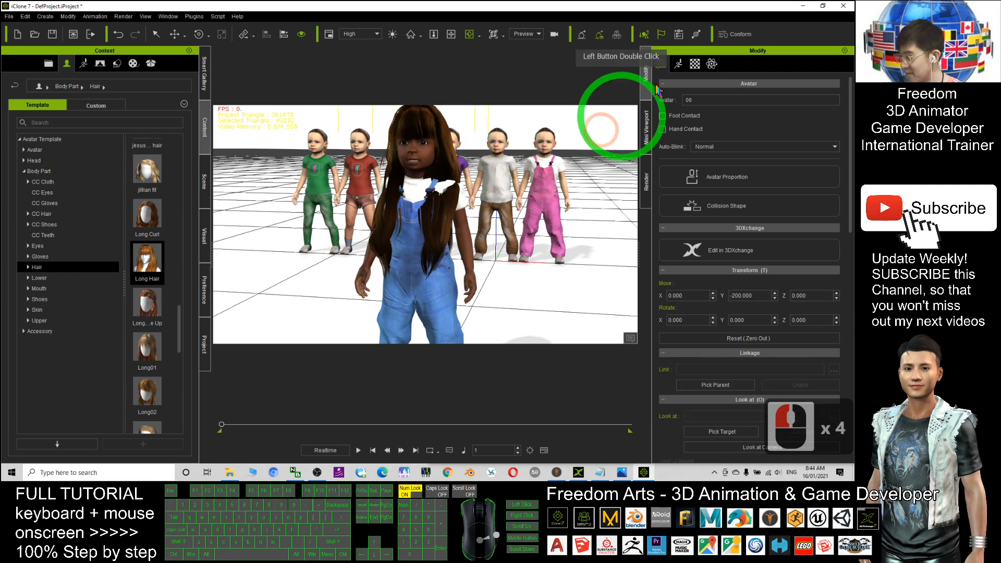
Recolour the male_workout01 overalls' Base Color to pink with Adjust Color, then show render.jpg in Photos.
{"action": "left_click", "coordinate": [695, 64]}
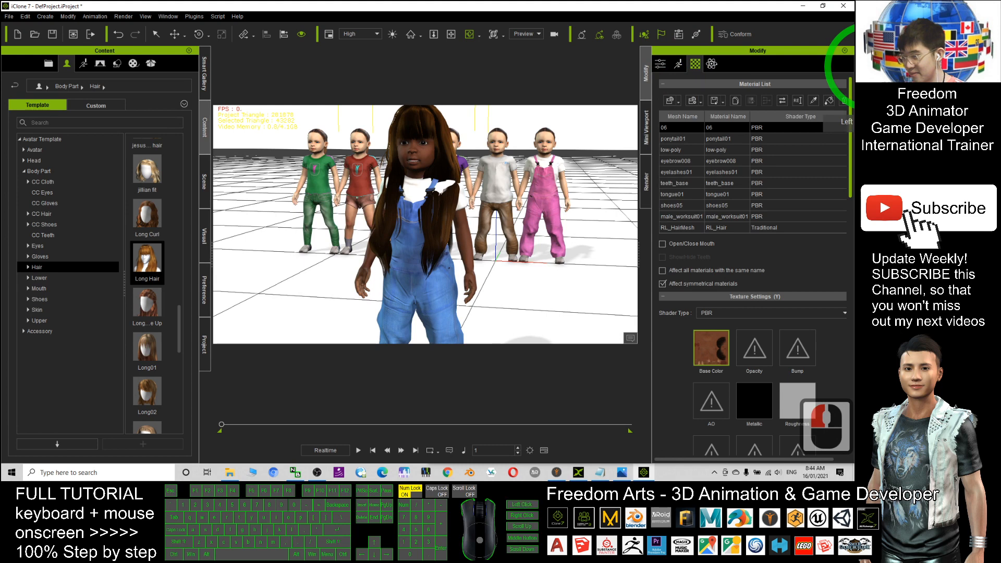
{"action": "double_click", "coordinate": [418, 201]}
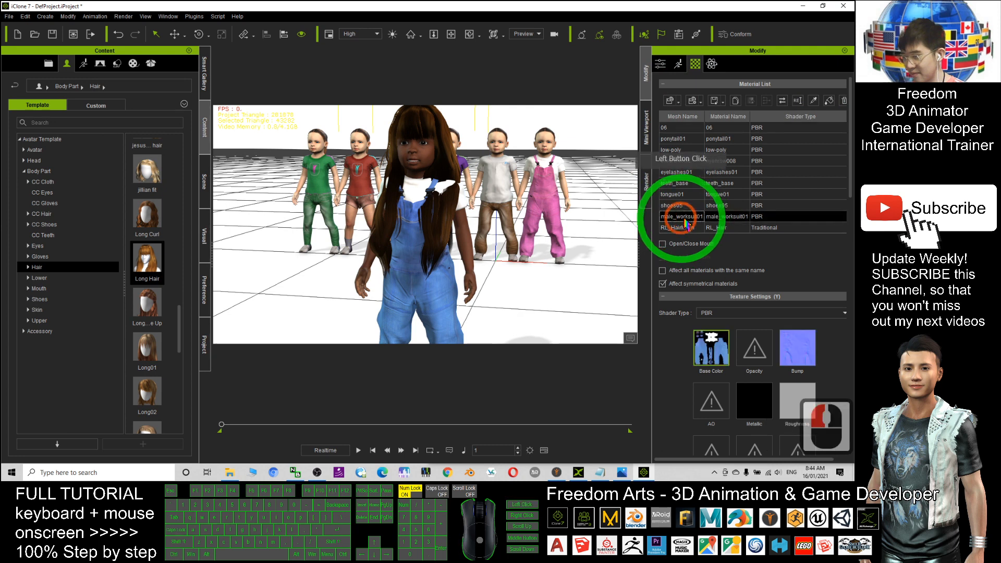
{"action": "right_click", "coordinate": [710, 349]}
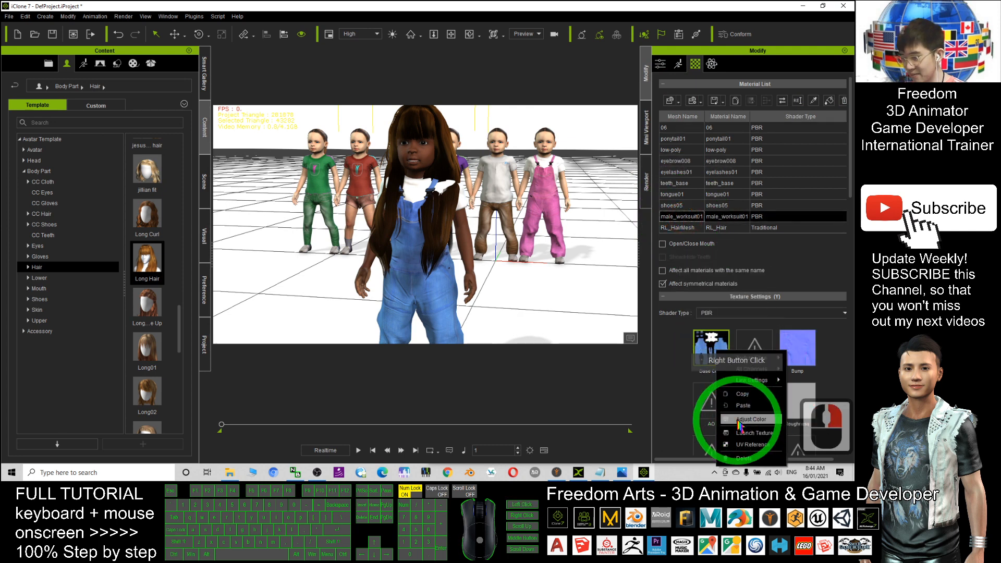
{"action": "left_click", "coordinate": [750, 419]}
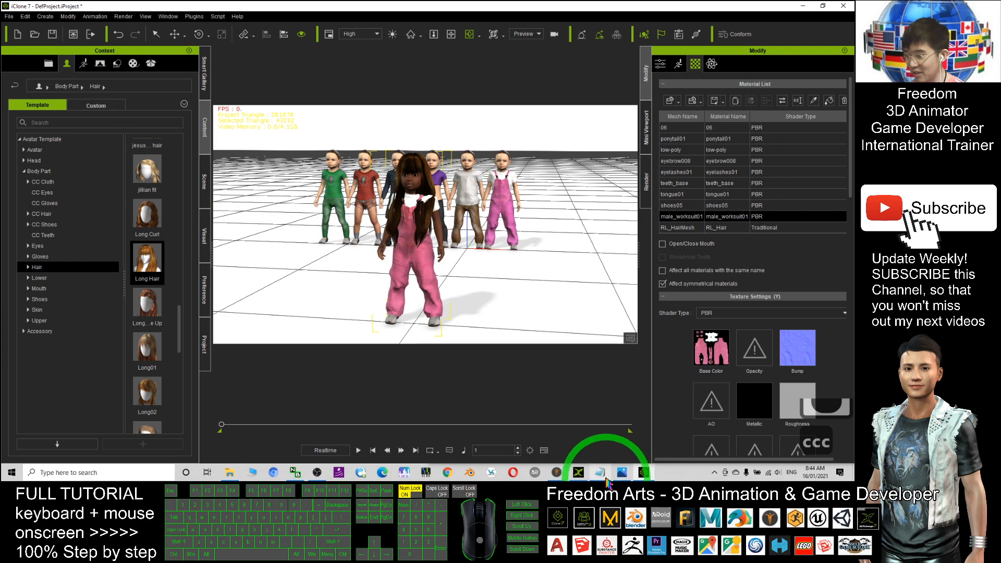
{"action": "left_click", "coordinate": [620, 472]}
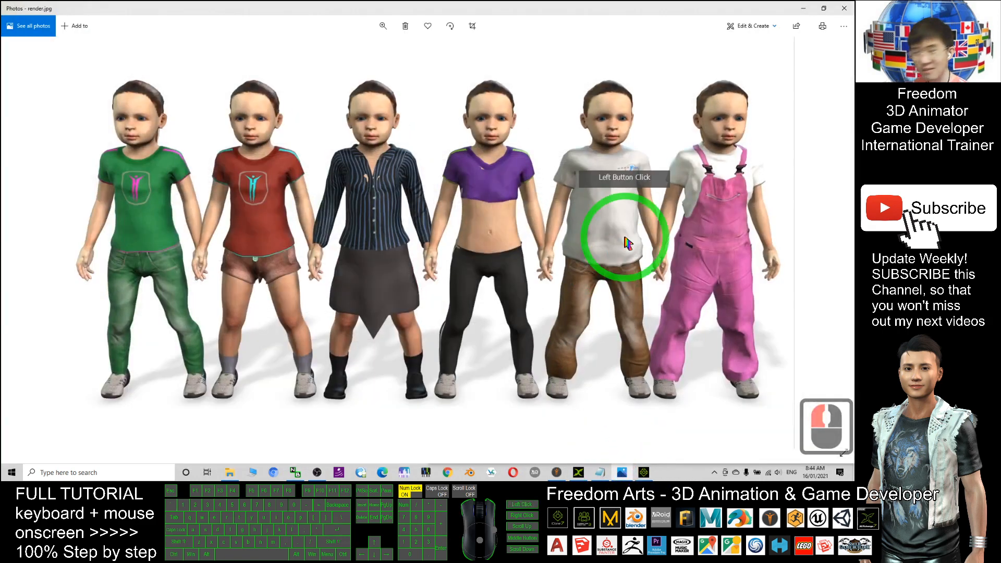